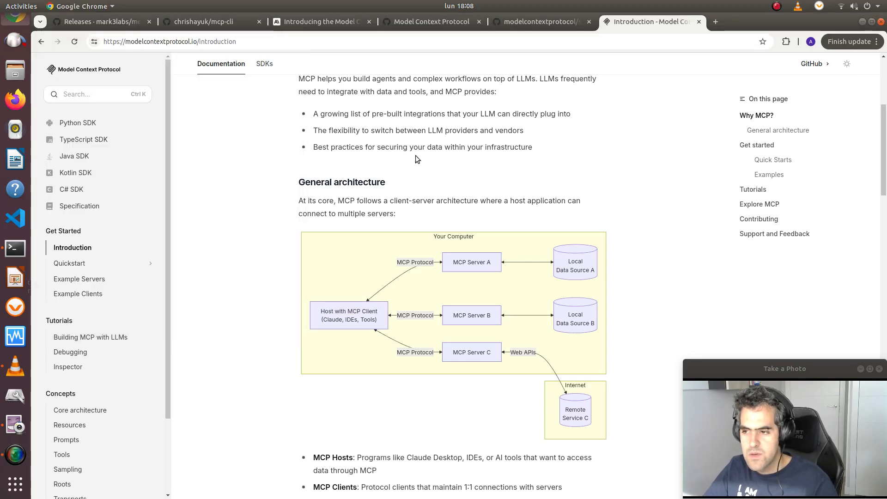
mouse_move(436, 165)
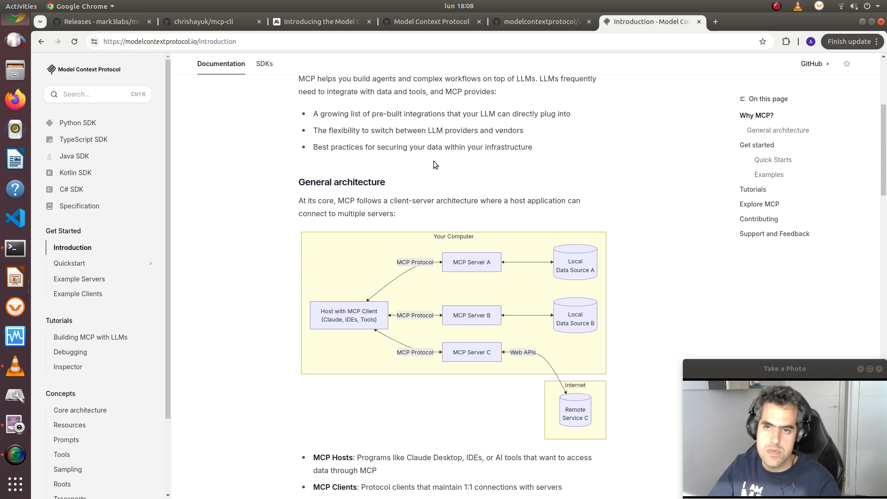
mouse_move(389, 126)
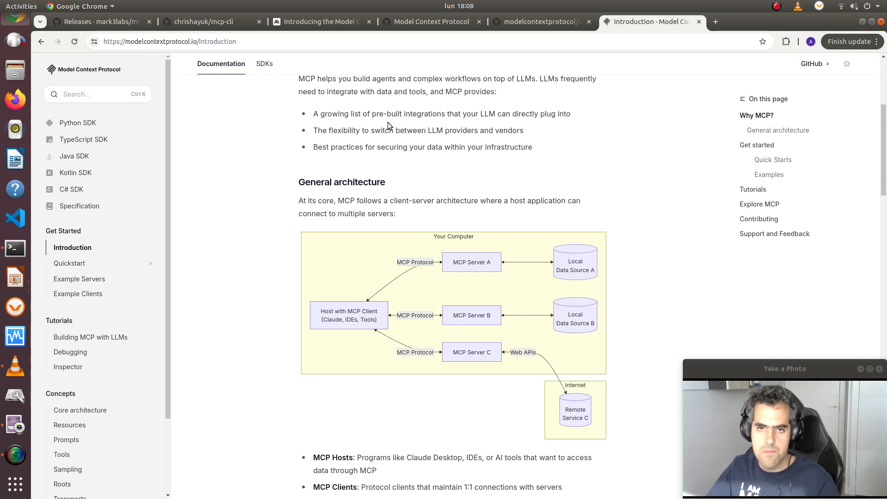
mouse_move(440, 274)
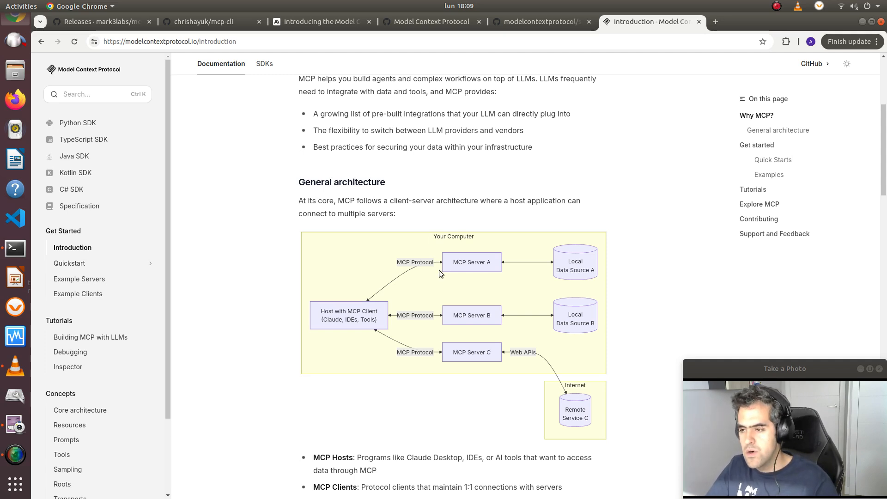
mouse_move(358, 242)
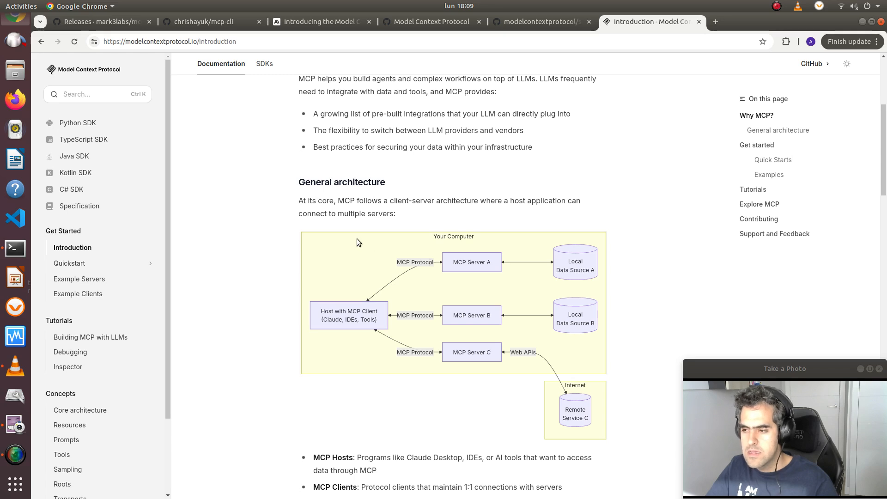
mouse_move(642, 438)
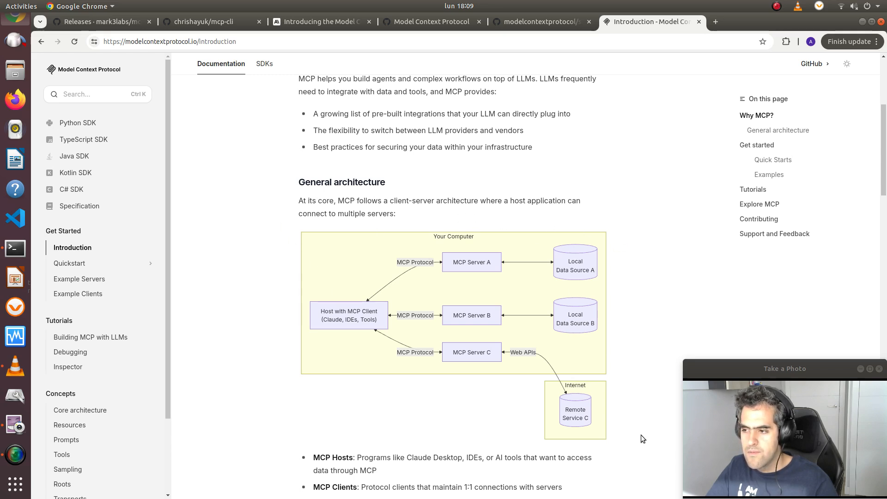
mouse_move(378, 290)
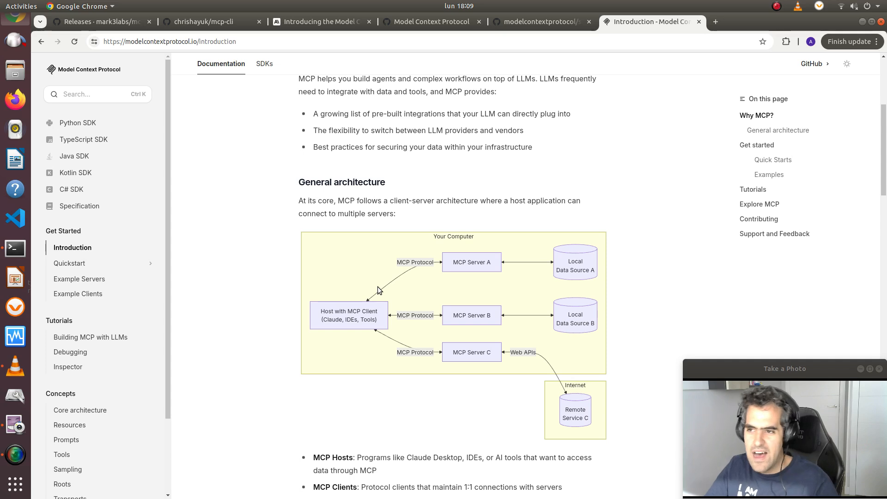
mouse_move(372, 310)
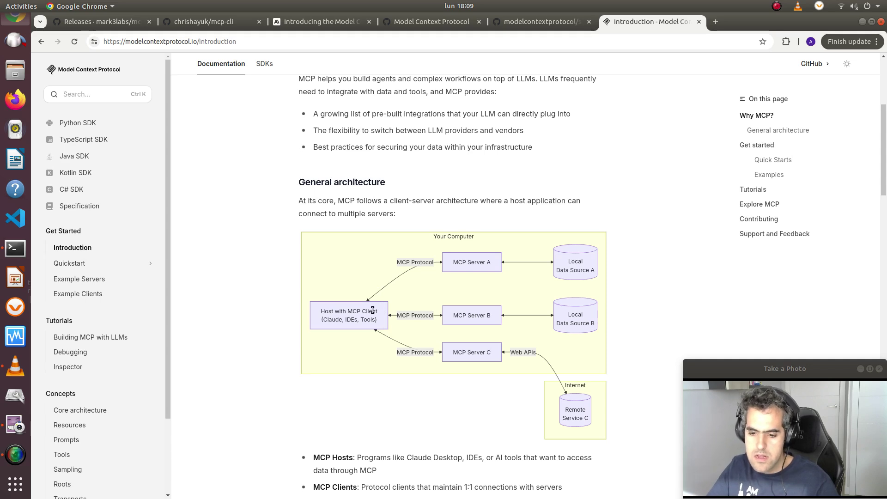
mouse_move(402, 274)
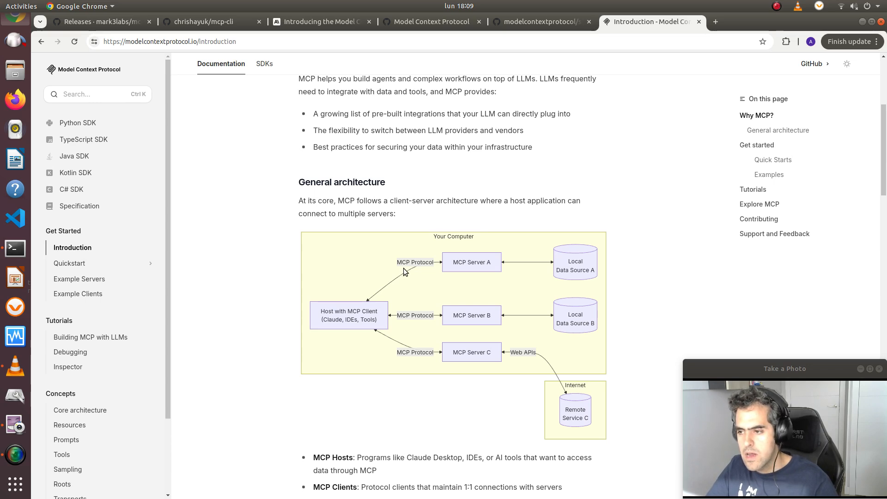
mouse_move(404, 310)
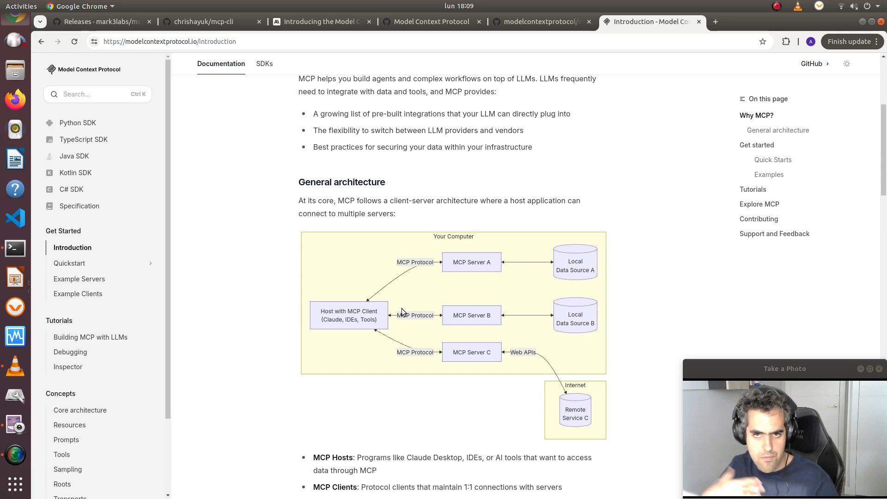
mouse_move(417, 324)
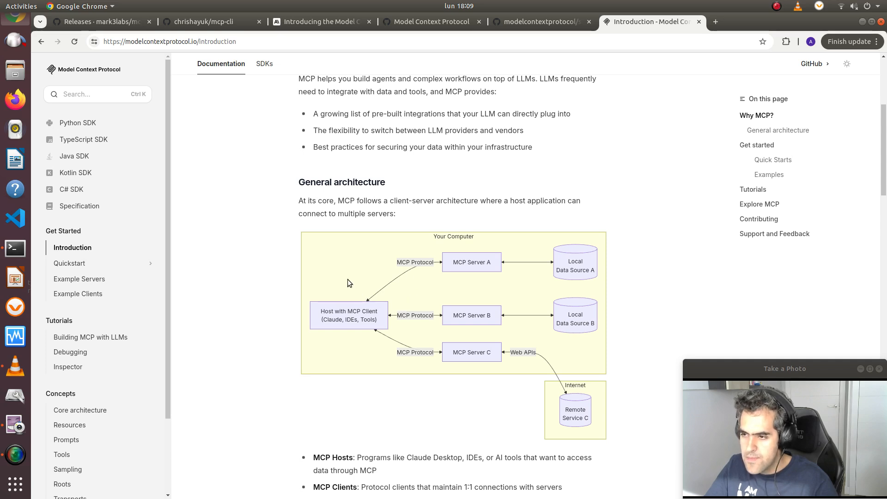
mouse_move(341, 286)
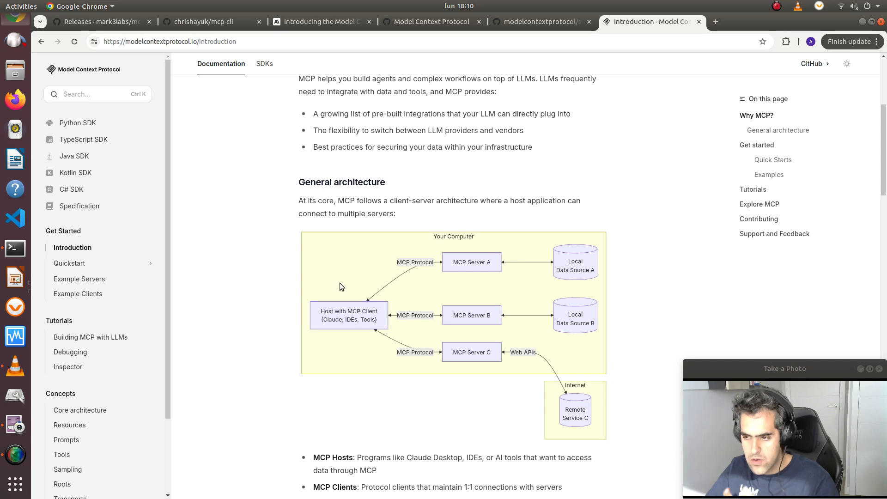
mouse_move(489, 269)
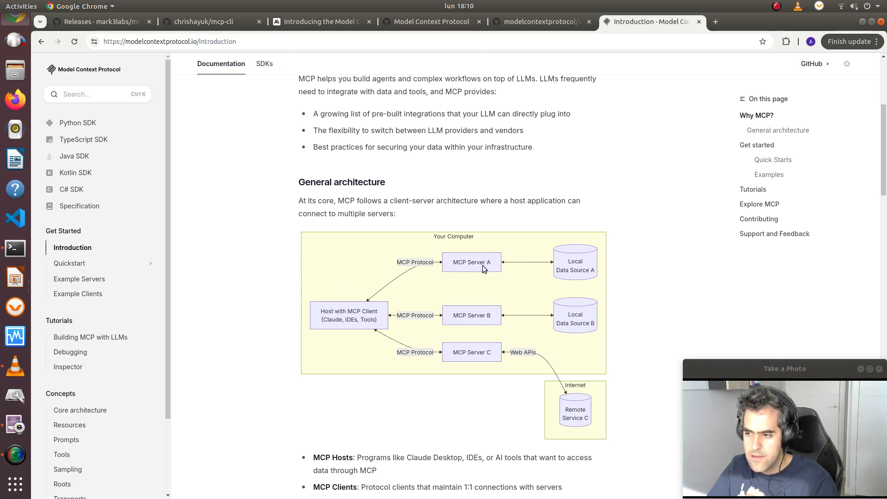
mouse_move(556, 288)
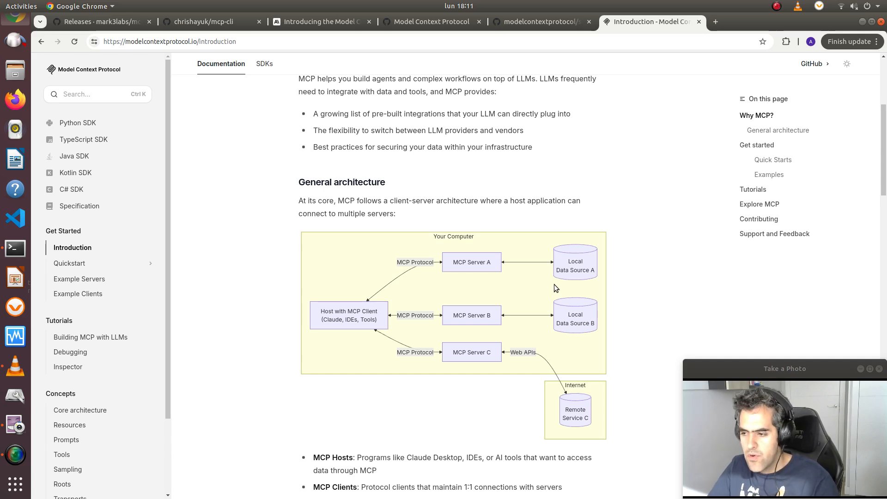
mouse_move(382, 324)
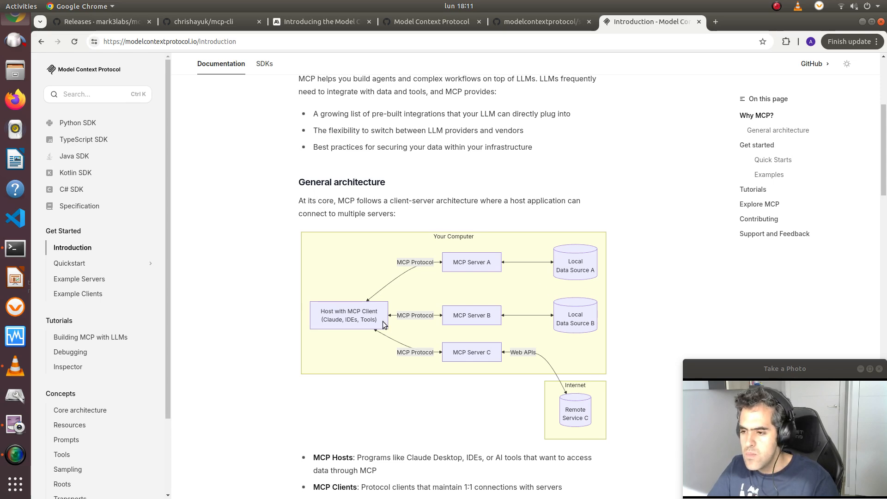
mouse_move(367, 322)
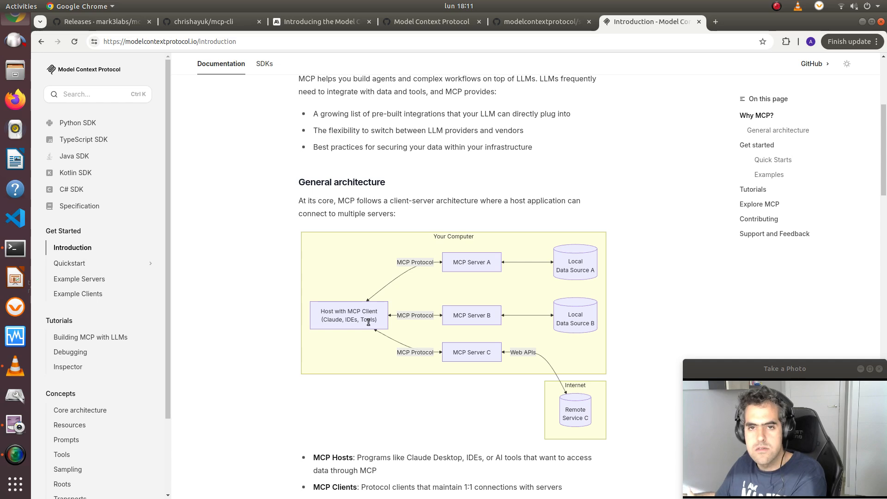
mouse_move(483, 292)
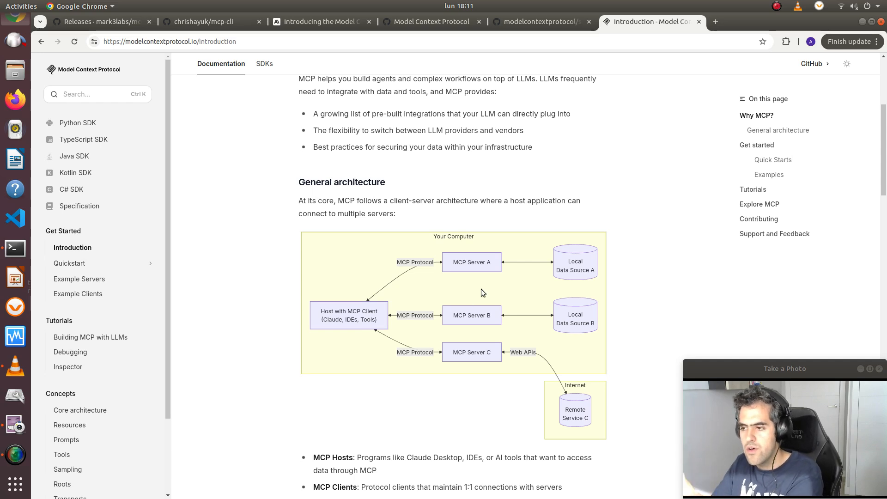
mouse_move(452, 268)
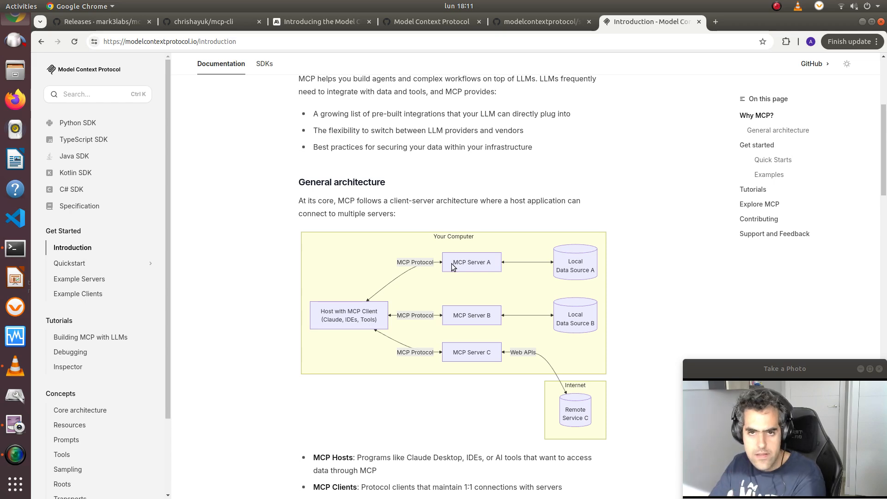
mouse_move(361, 327)
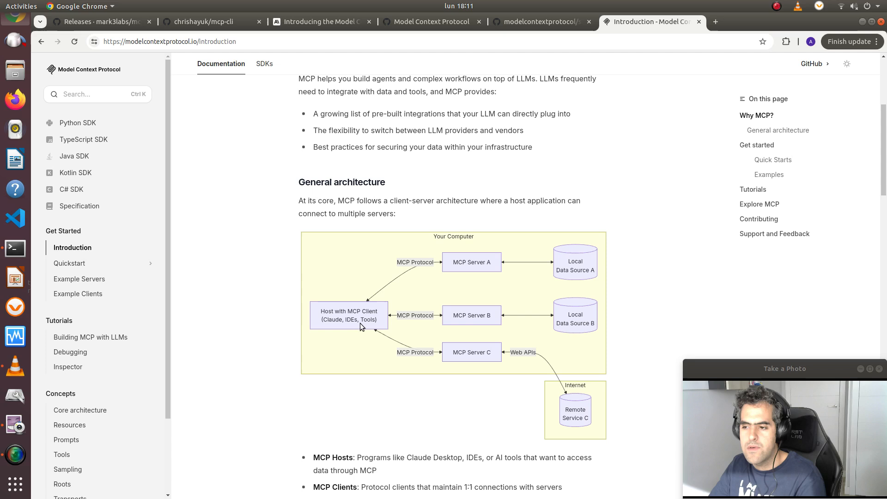
mouse_move(331, 344)
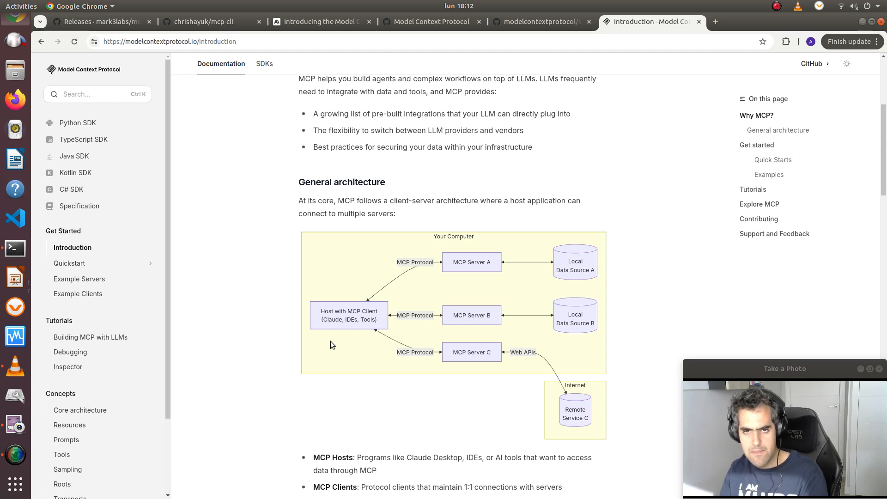
mouse_move(513, 395)
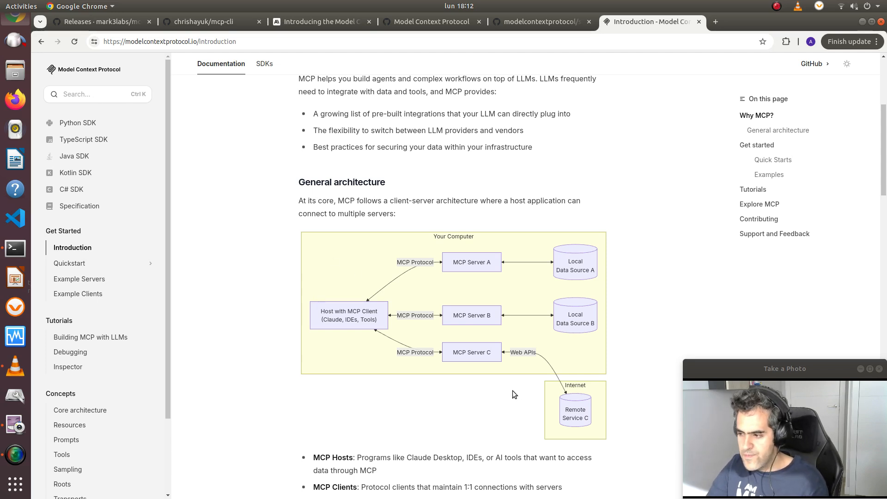
mouse_move(435, 301)
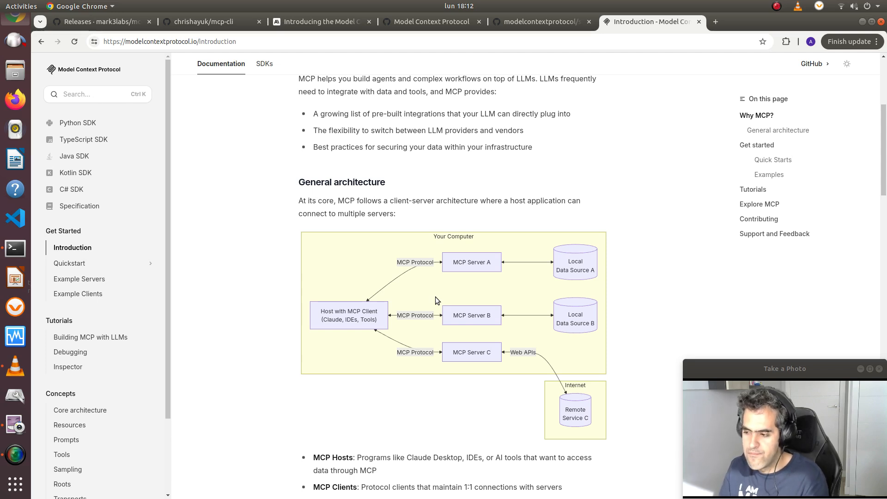
mouse_move(447, 455)
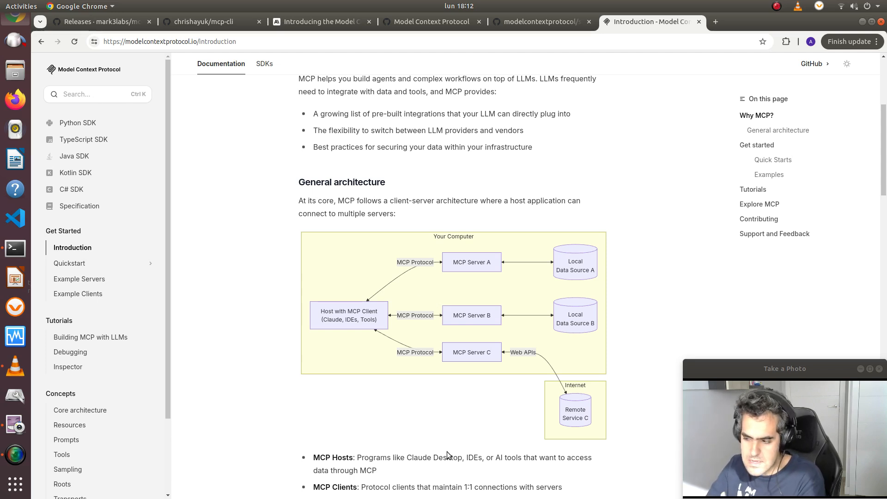
mouse_move(485, 419)
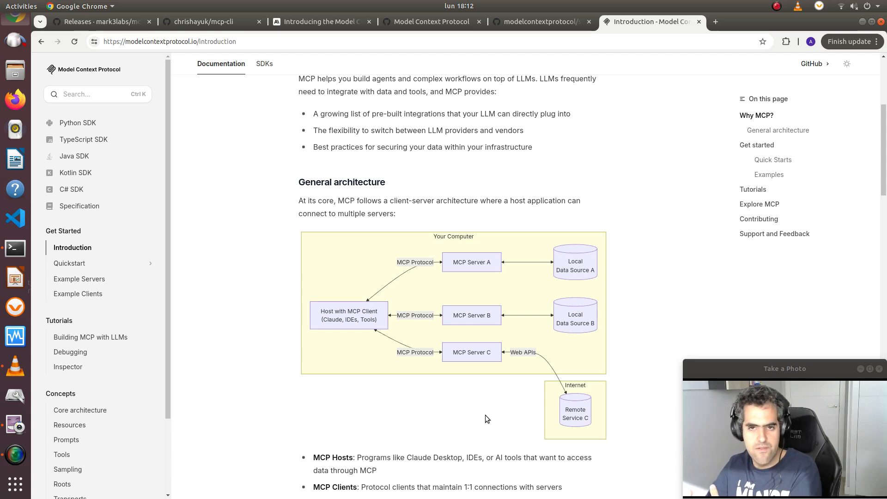
mouse_move(457, 421)
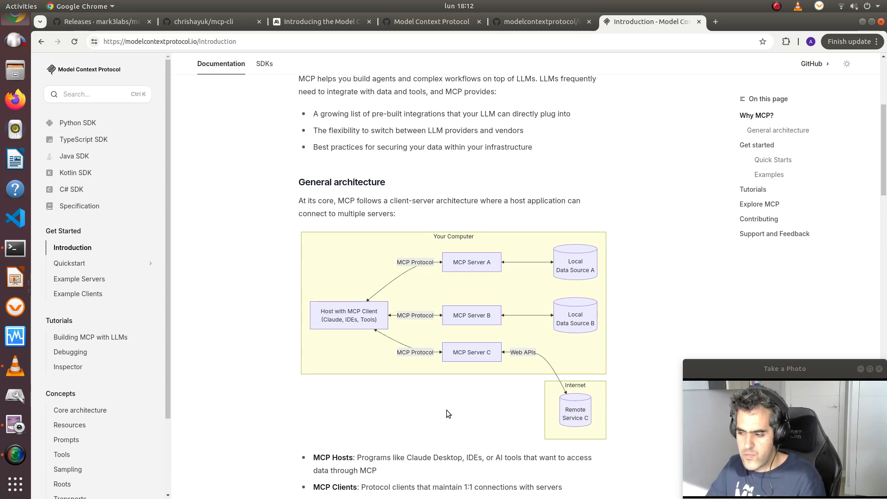
mouse_move(437, 404)
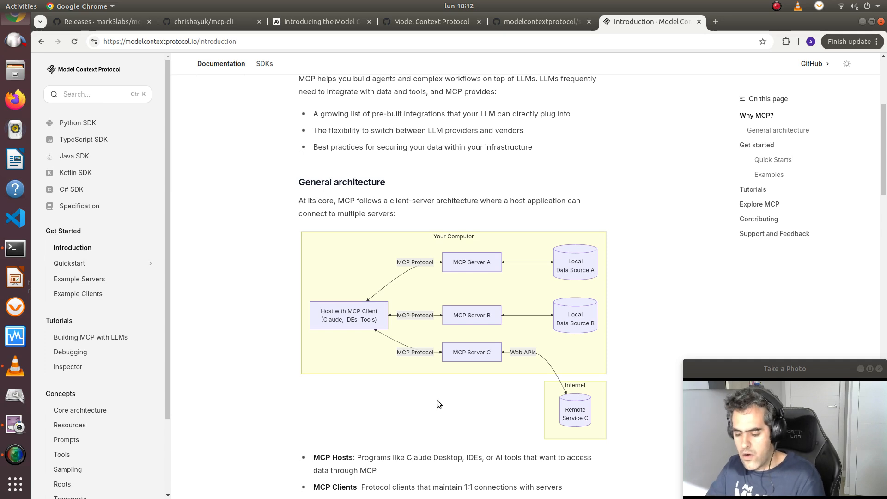
mouse_move(435, 402)
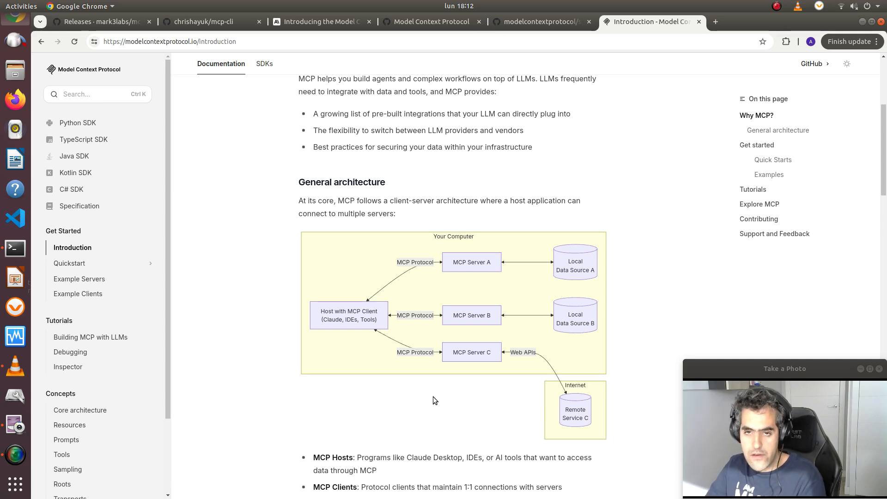
mouse_move(431, 405)
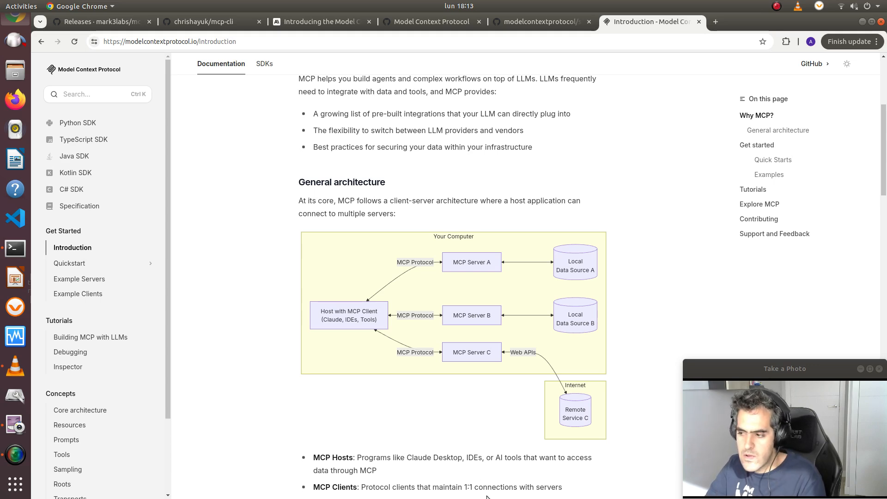
mouse_move(416, 372)
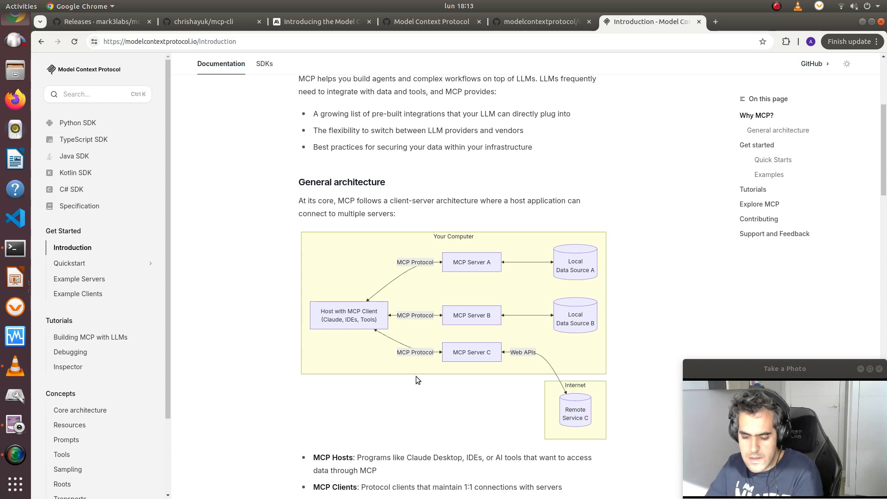
mouse_move(424, 473)
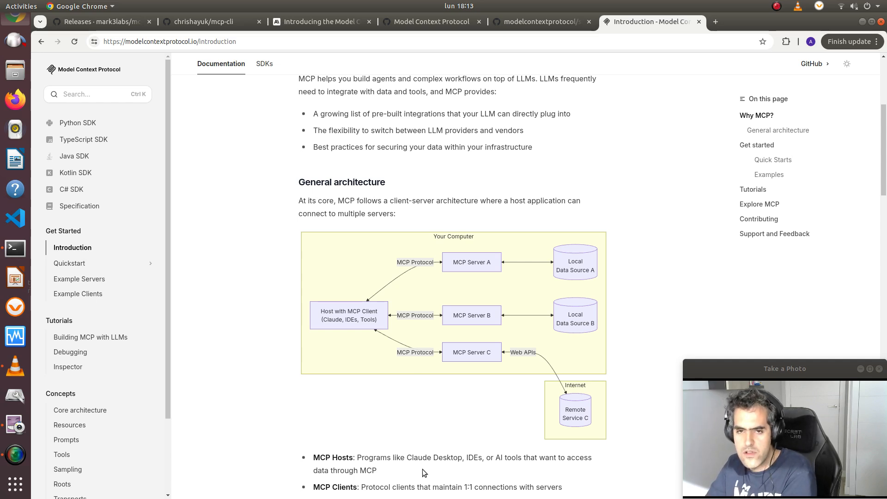
mouse_move(389, 446)
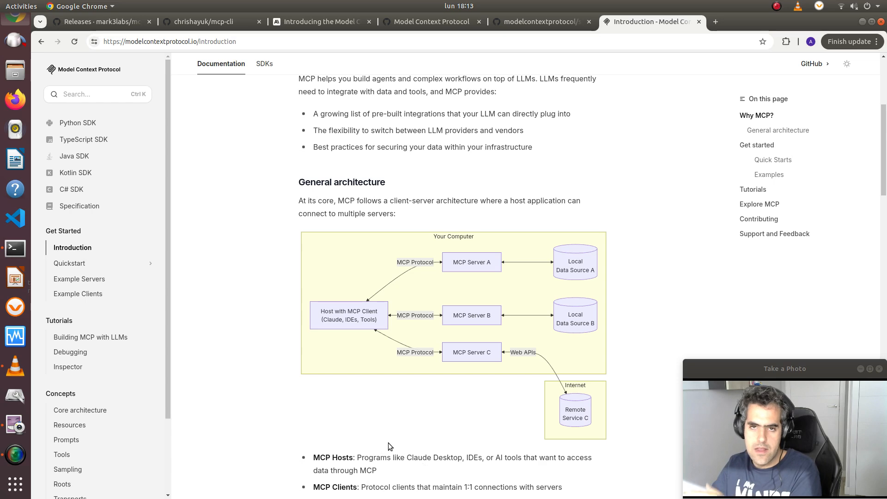
mouse_move(501, 385)
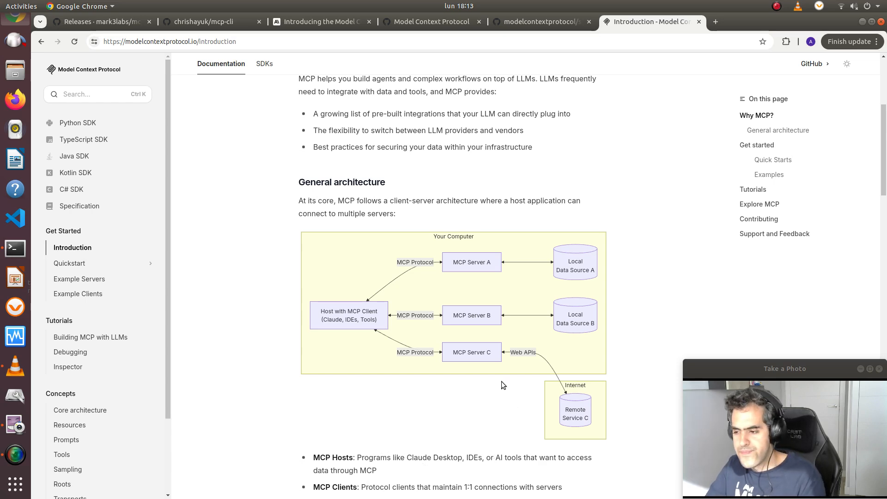
mouse_move(394, 293)
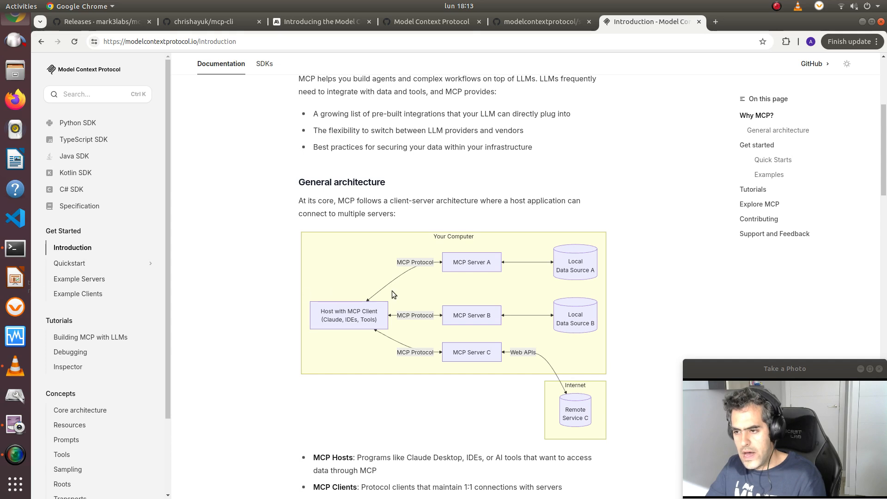
mouse_move(439, 288)
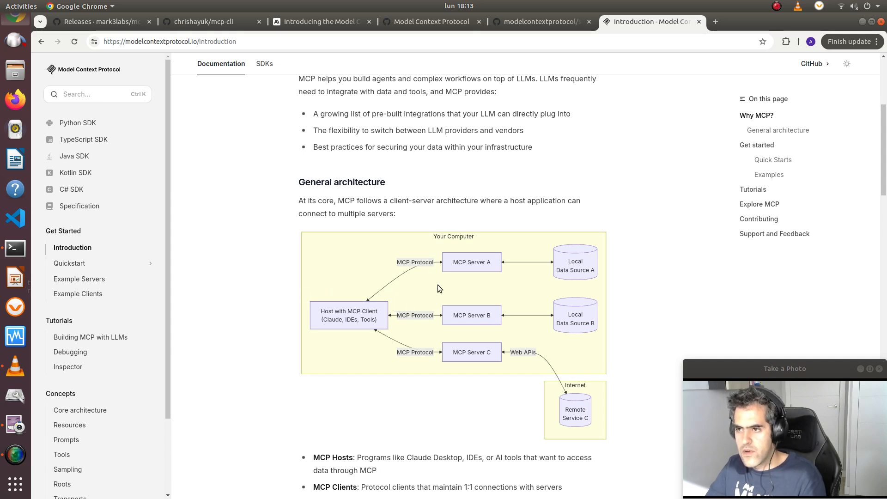
mouse_move(390, 199)
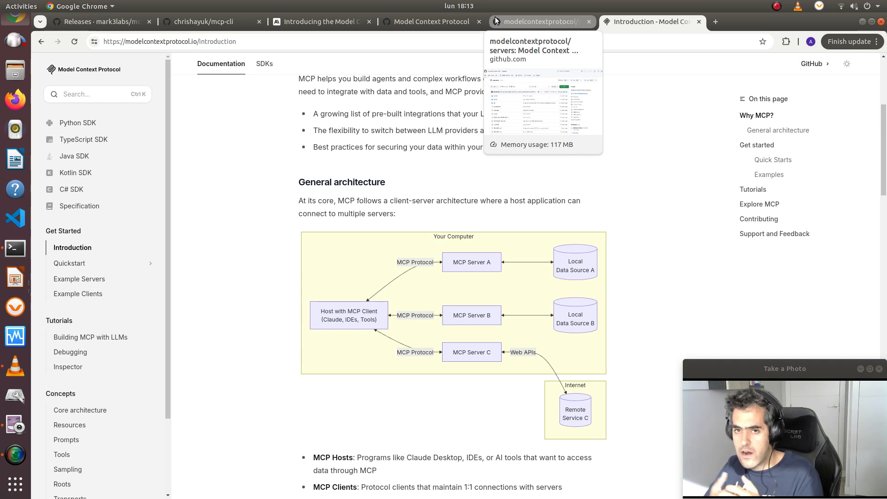
mouse_move(492, 75)
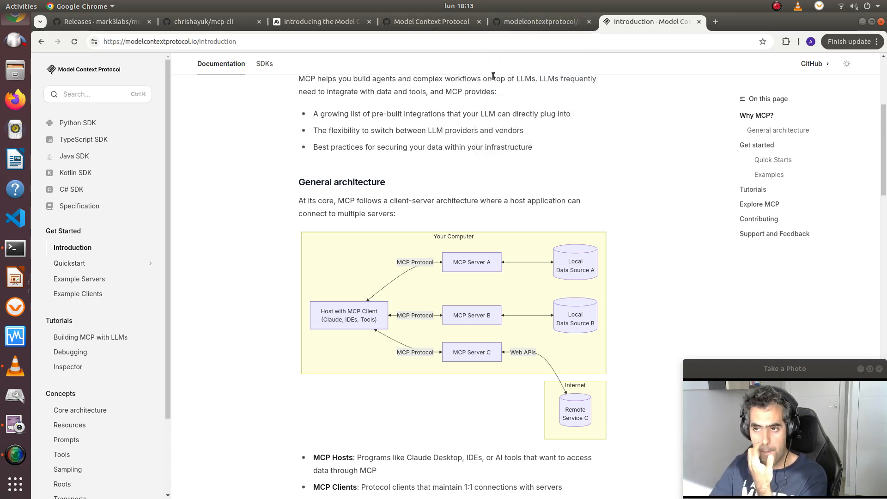
Glance at the chrishayuk/mcp-cli repository, then bring up the mark3labs mcphost repository page.
left_click(203, 21)
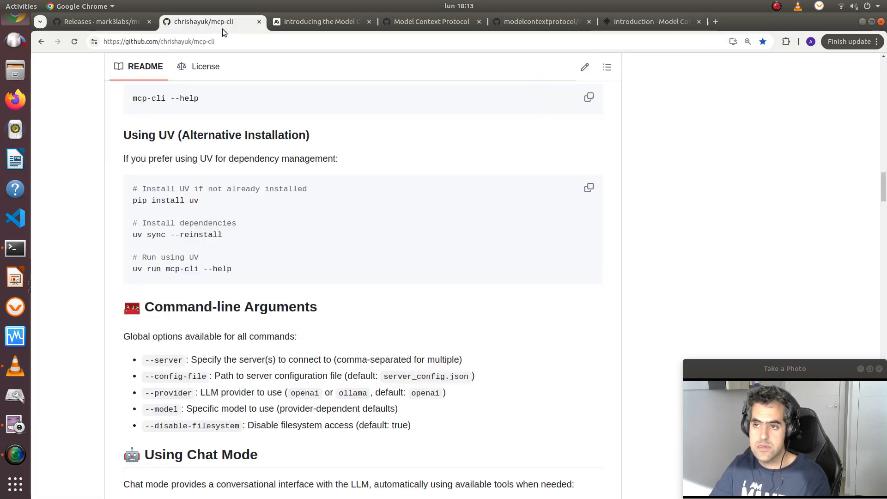
scroll("up", 3)
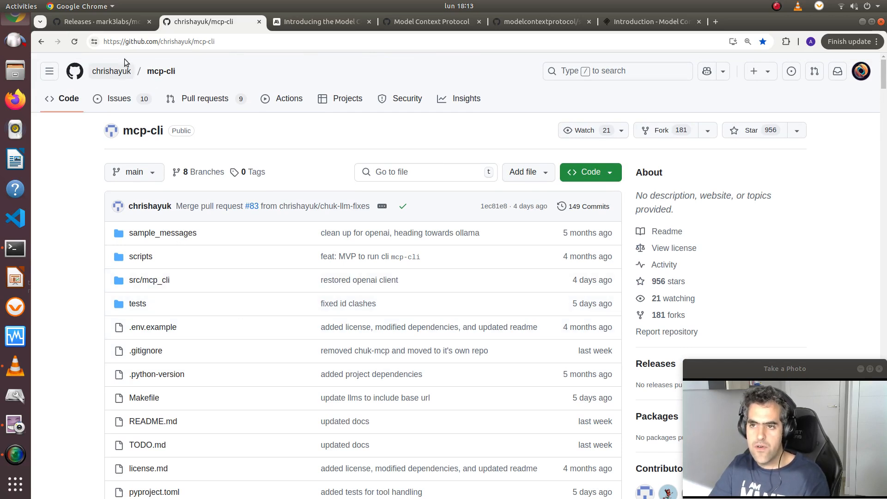
left_click(96, 21)
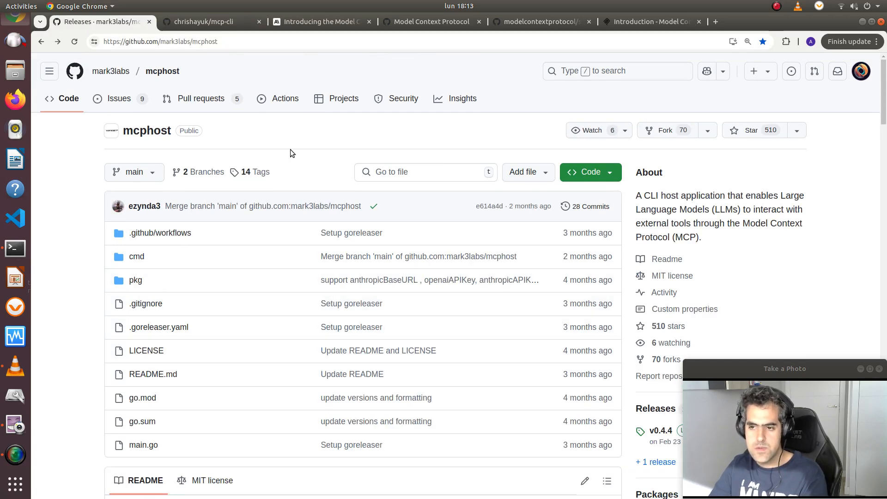
mouse_move(285, 149)
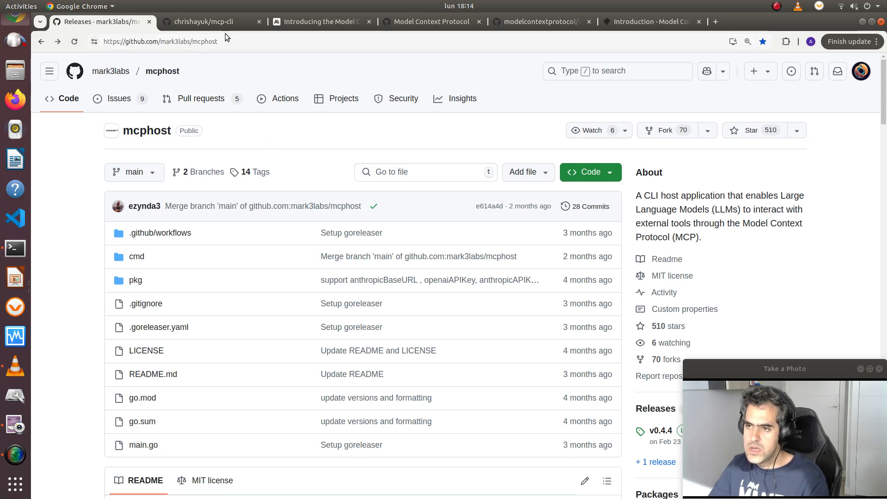
Return to the mcp-cli repository and read the README down to the Installation and Using UV sections.
left_click(201, 22)
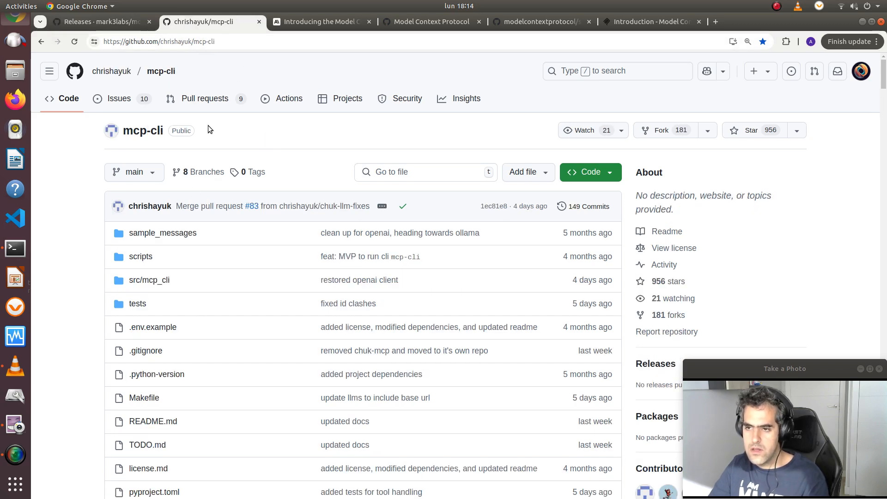
mouse_move(233, 161)
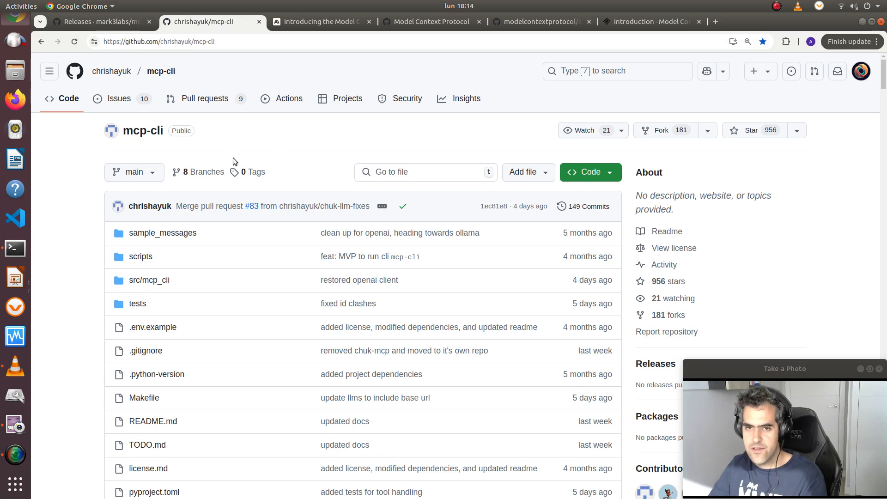
mouse_move(354, 367)
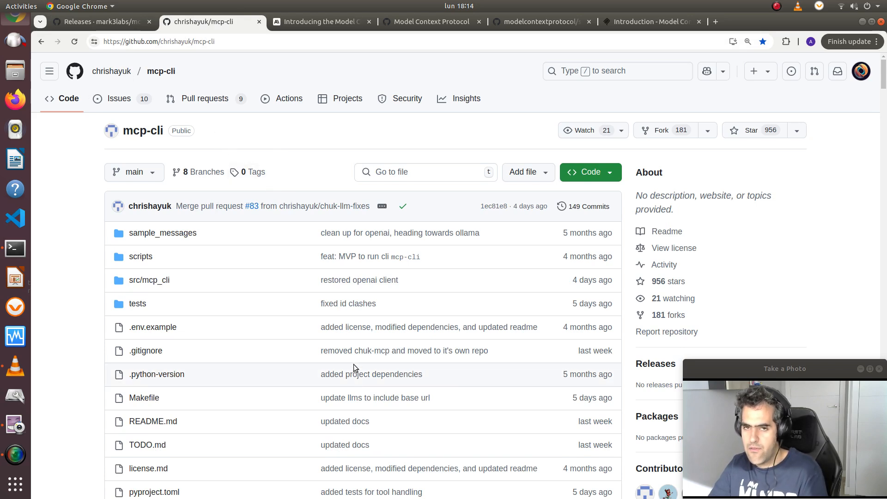
mouse_move(277, 331)
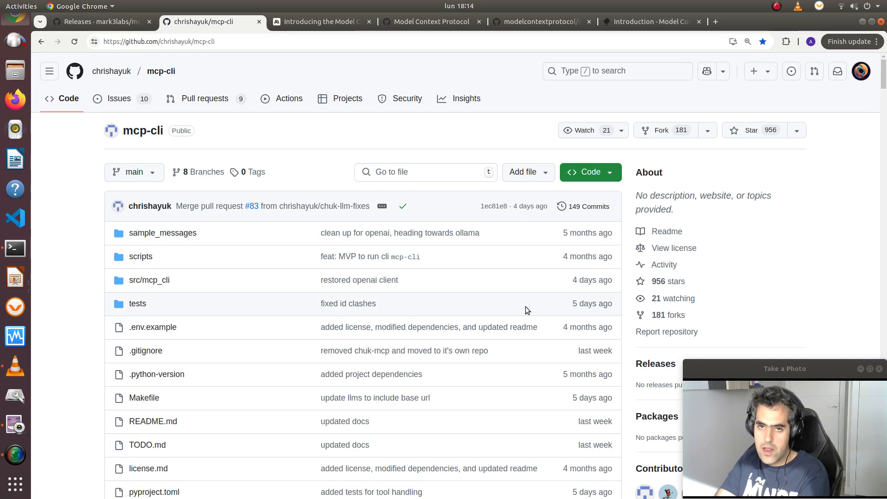
mouse_move(510, 235)
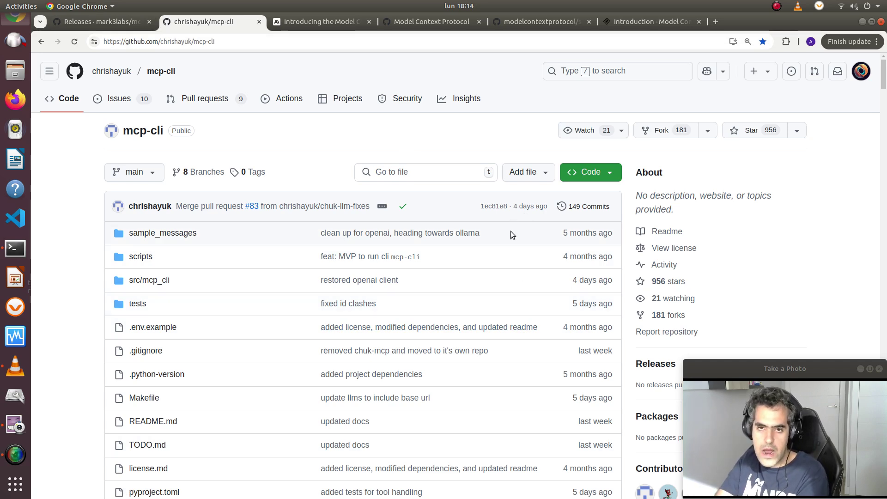
mouse_move(514, 278)
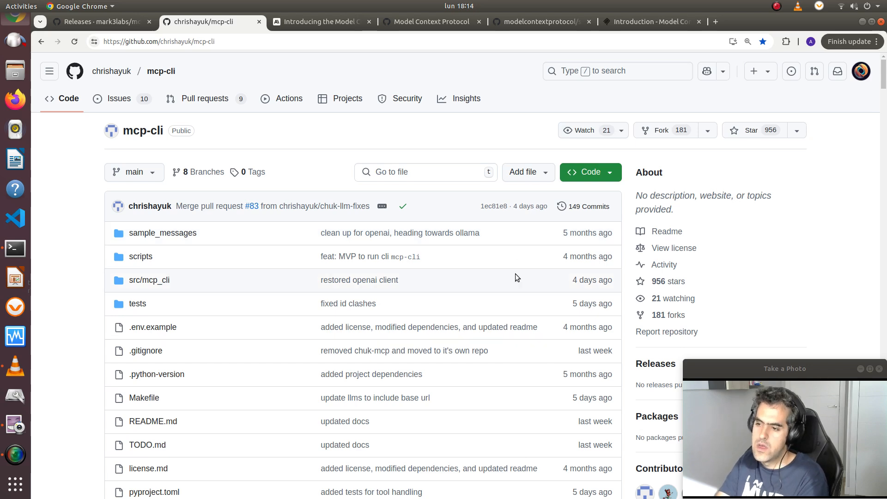
mouse_move(503, 316)
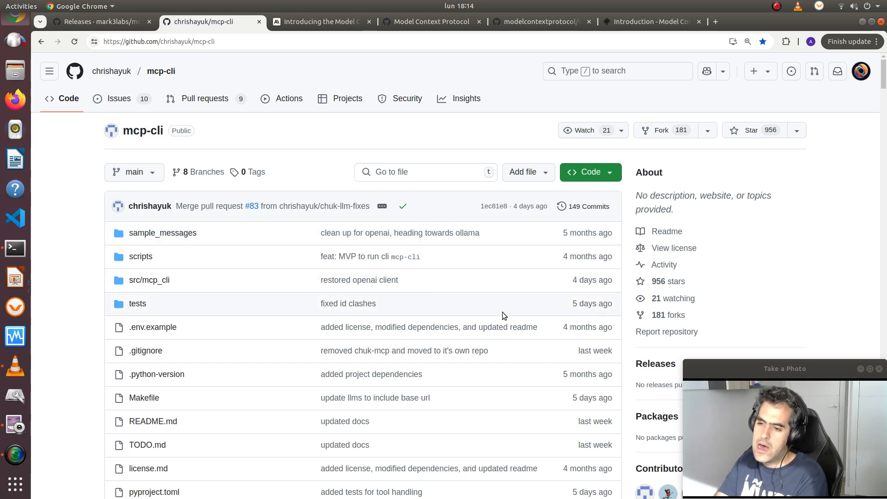
scroll("down", 3)
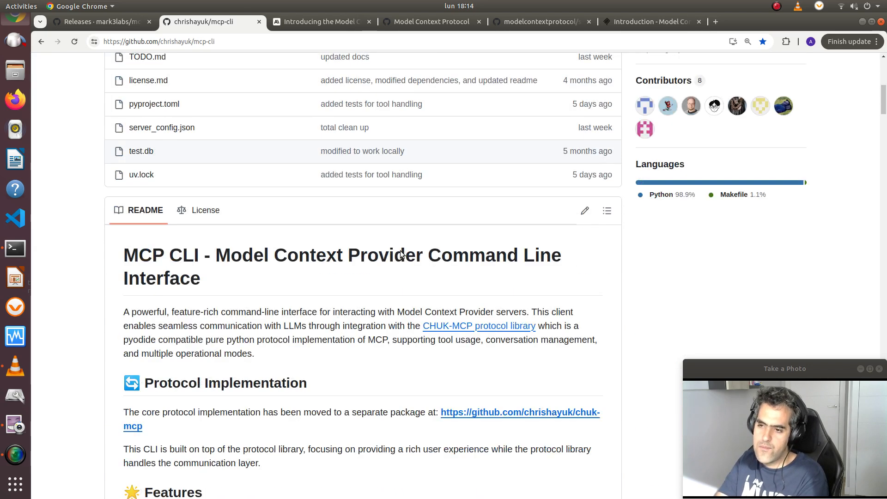
scroll("down", 3)
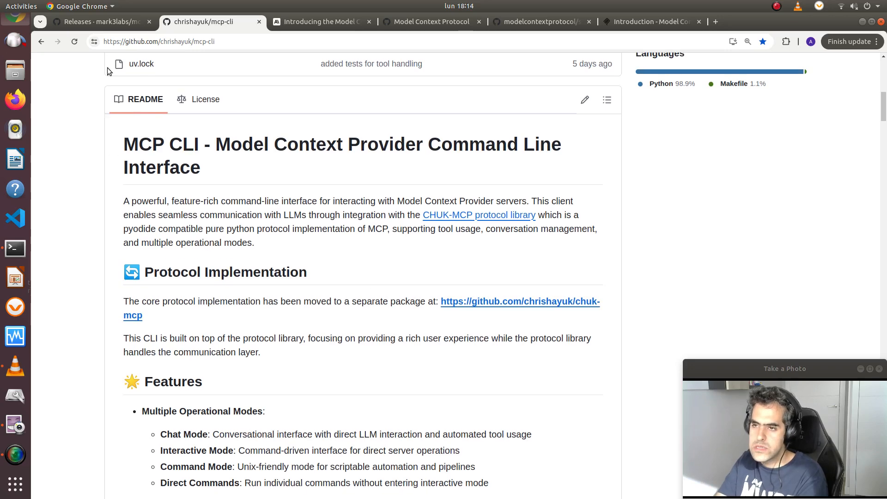
scroll("down", 3)
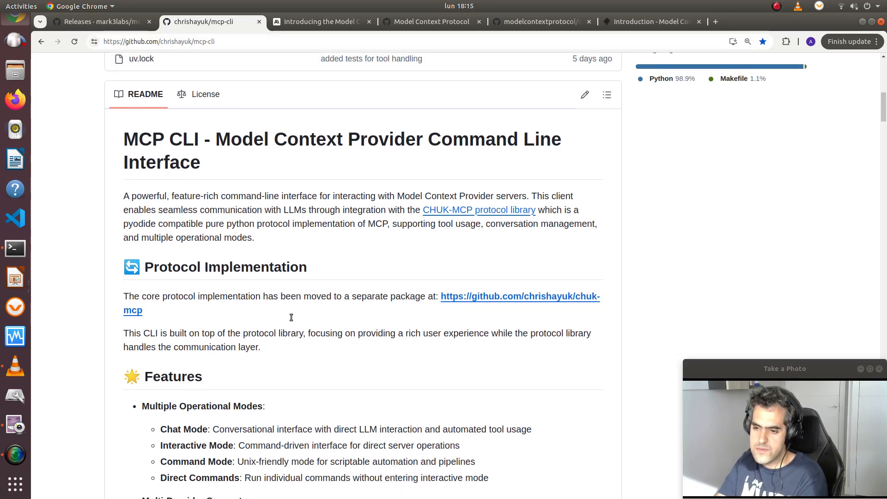
scroll("down", 3)
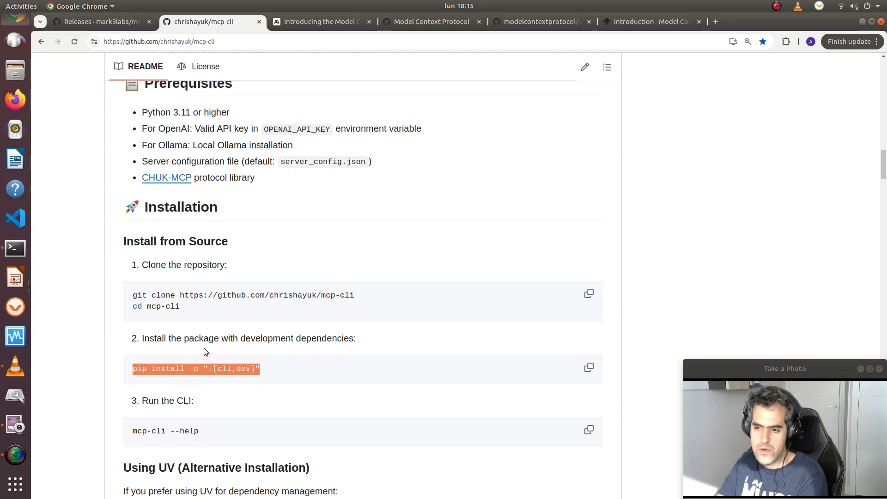
scroll("down", 3)
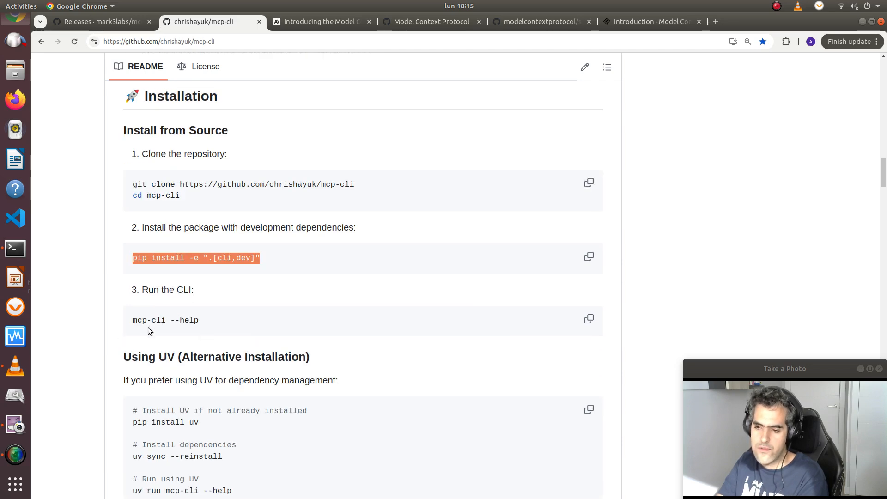
scroll("down", 3)
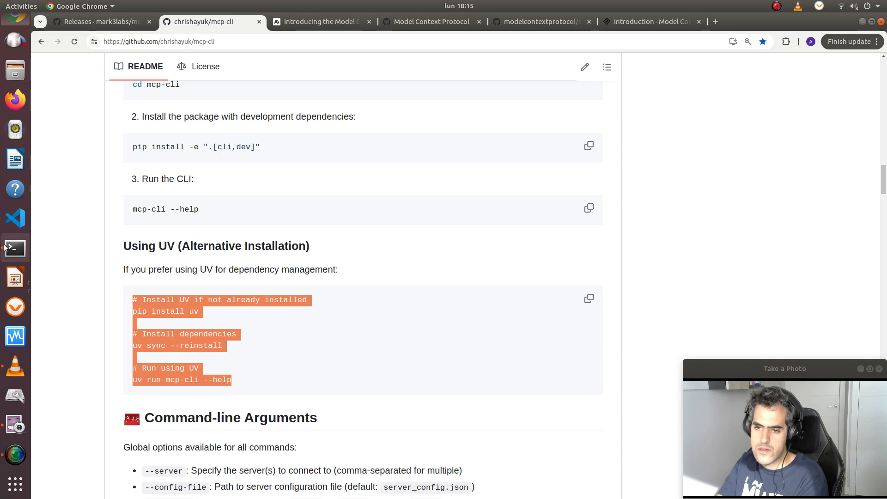
Review the uv mcp-cli command's server and provider options, then start the llama3.1:latest Ollama session.
left_click(14, 248)
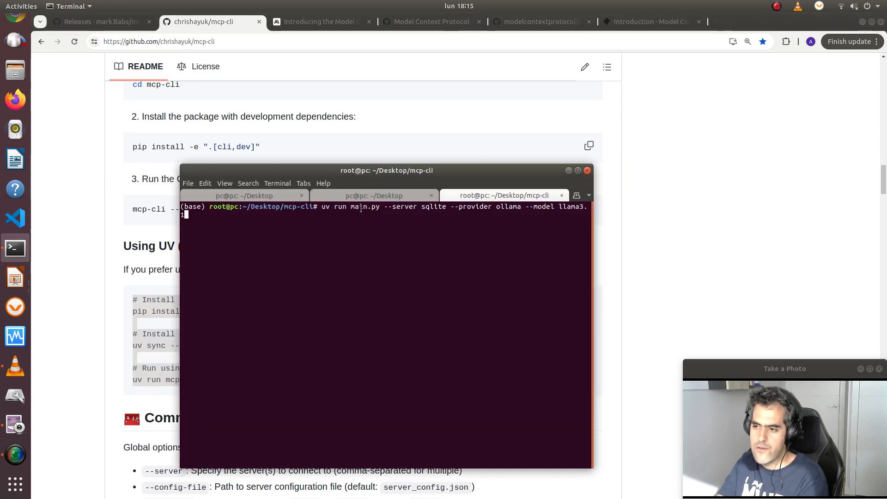
double_click(406, 206)
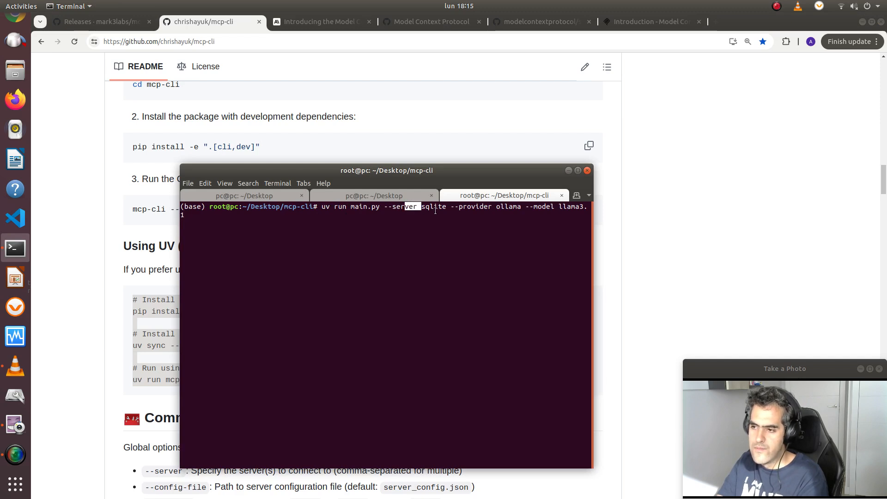
double_click(433, 206)
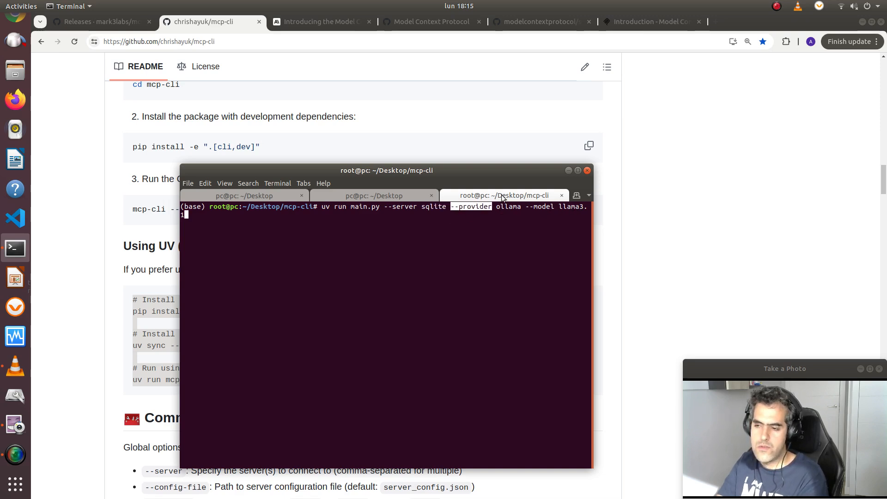
left_click(373, 195)
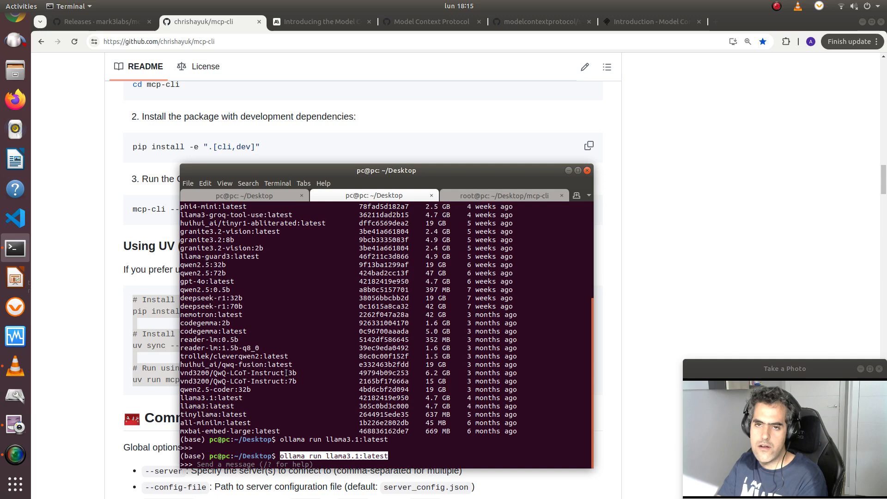
mouse_move(422, 239)
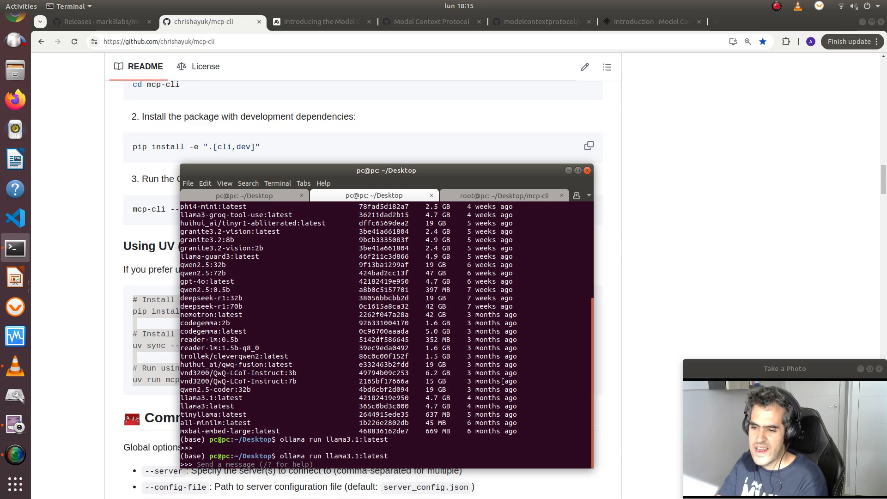
Switch to the mcp-cli folder session, look over its debug log and interrupt the running client.
left_click(502, 195)
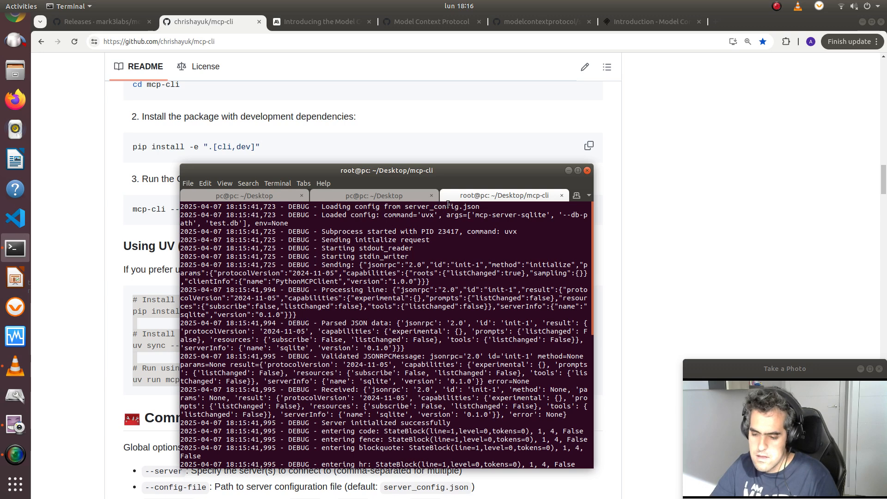
double_click(441, 206)
type("cat c")
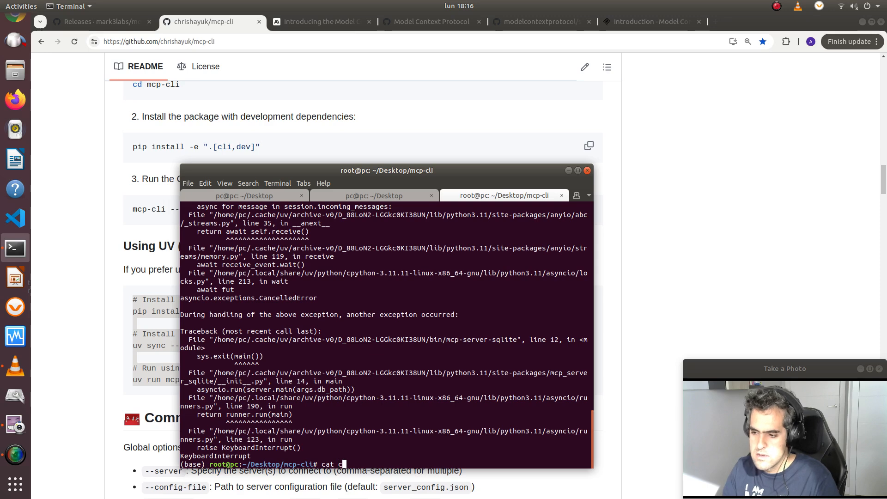
Display server_config.json showing the sqlite server run via uvx with --db-path test.db.
type("server_config.json")
key("Return")
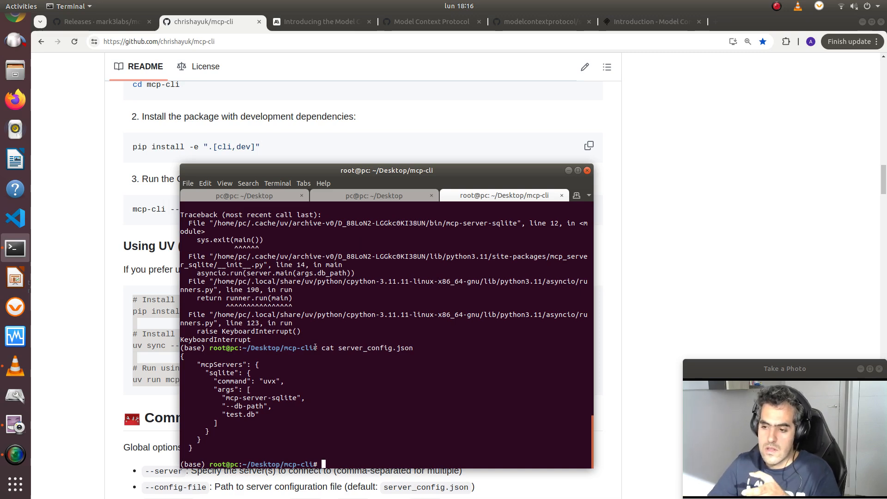
mouse_move(298, 379)
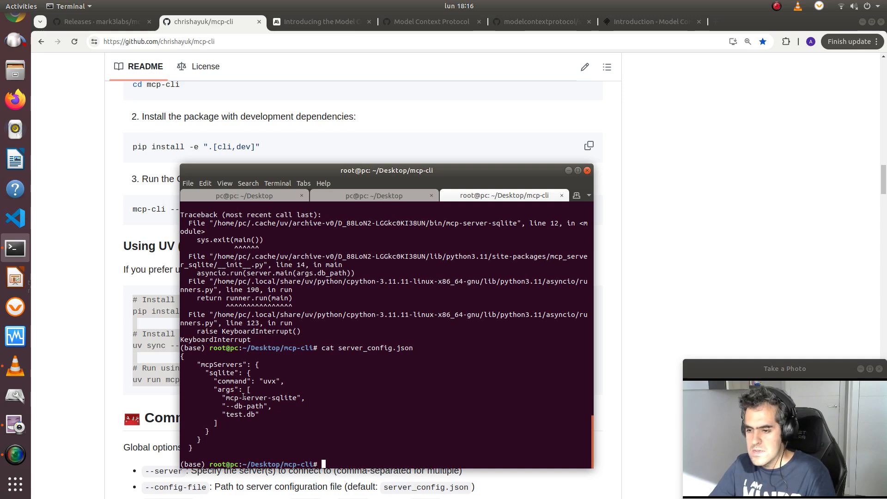
double_click(245, 405)
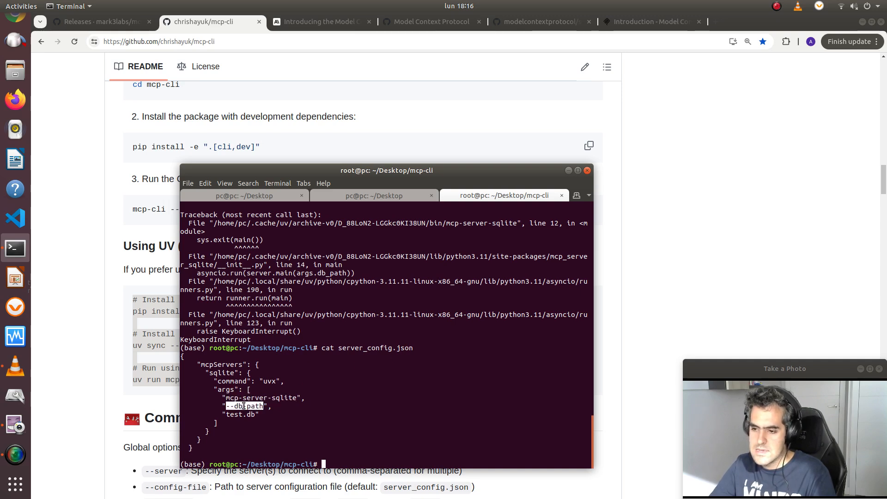
double_click(240, 414)
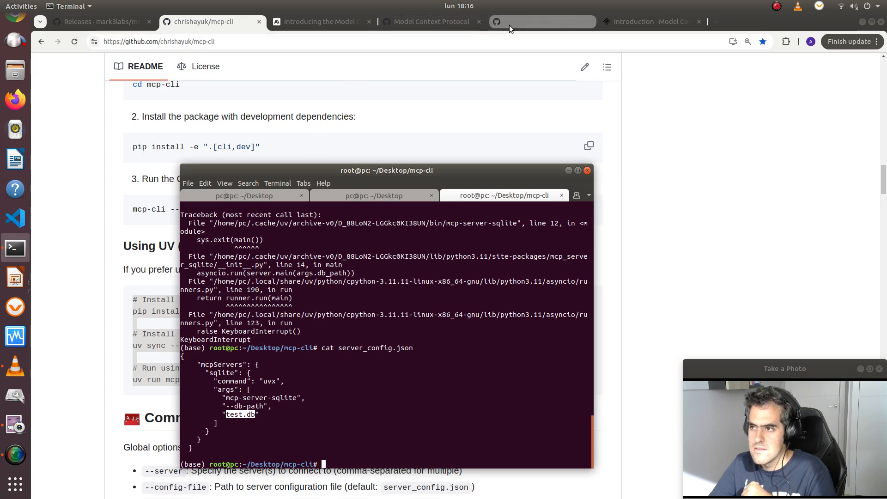
left_click(650, 22)
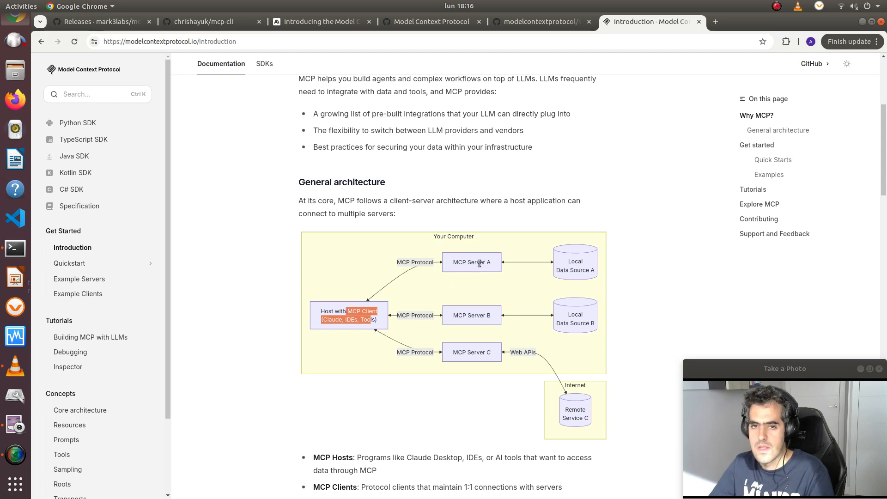
mouse_move(190, 311)
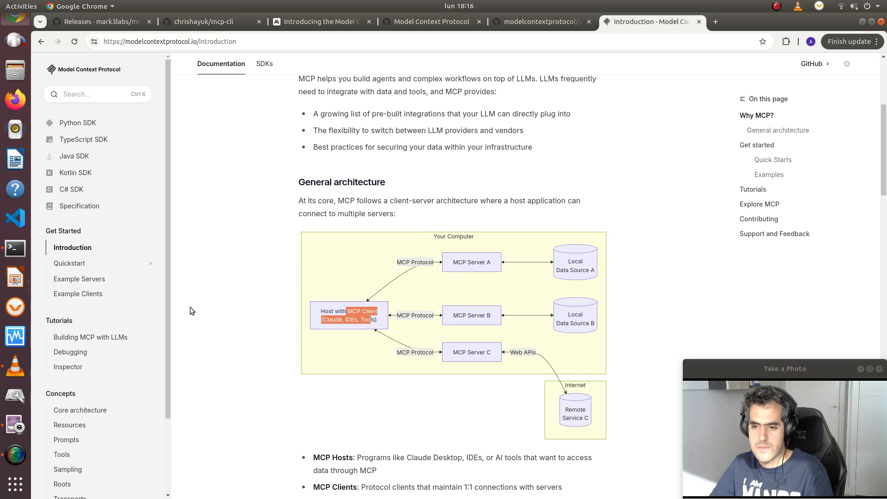
Study the MCP general architecture diagram, then bring the Terminal back in front.
left_click(14, 247)
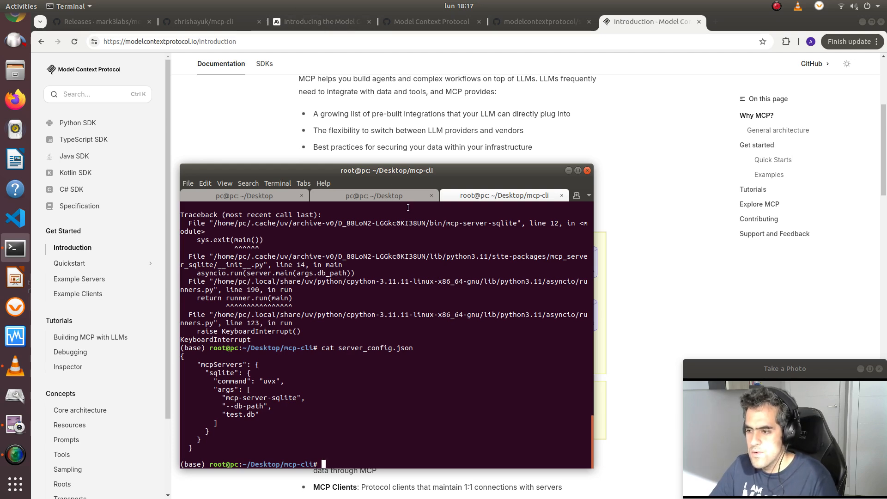
Rerun mcp-cli so it loads the config and starts the sqlite server, highlighting the initialize request.
left_click(373, 195)
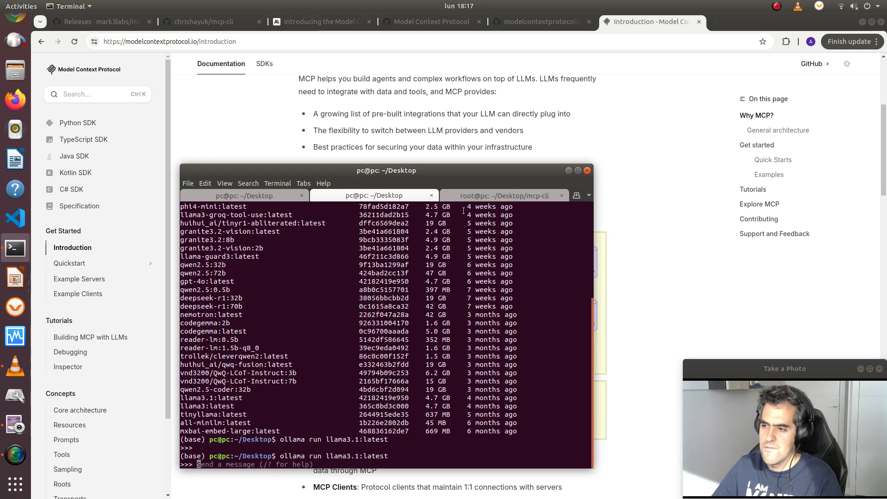
left_click(503, 195)
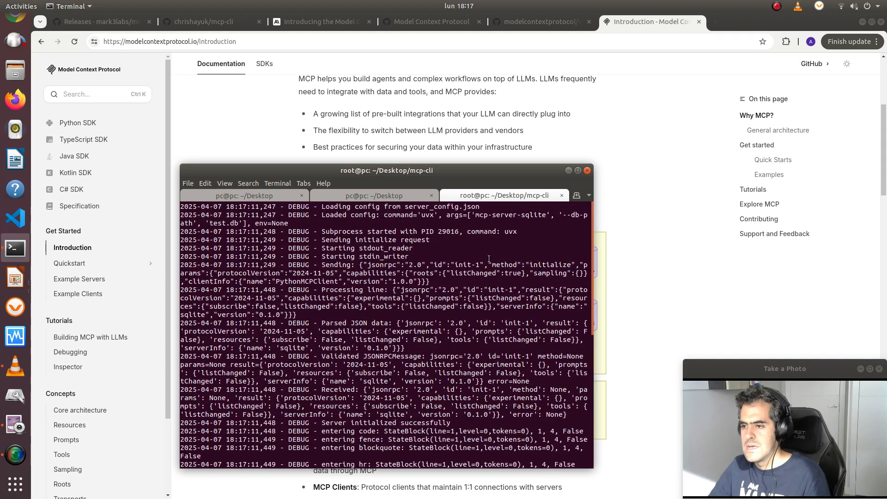
mouse_move(414, 223)
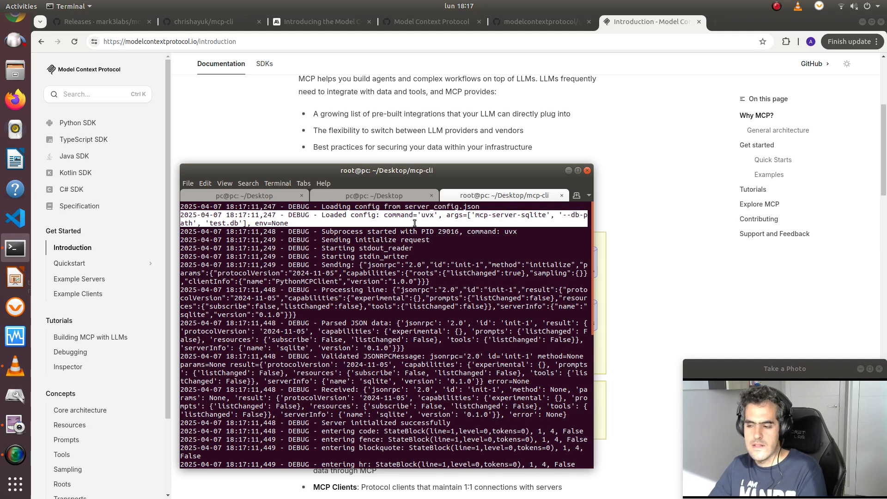
mouse_move(462, 242)
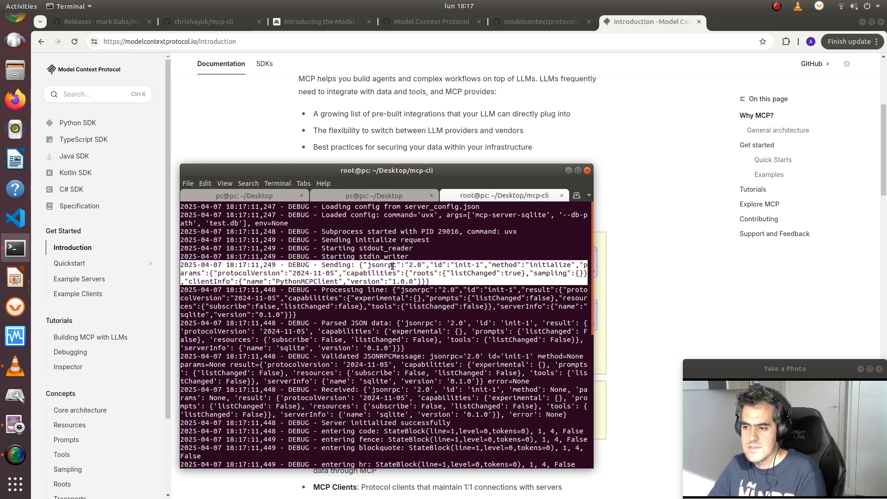
double_click(462, 265)
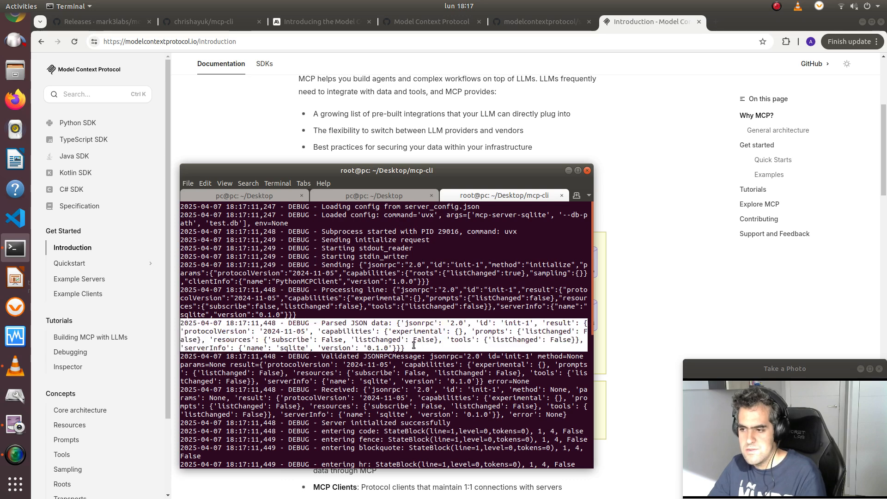
mouse_move(412, 357)
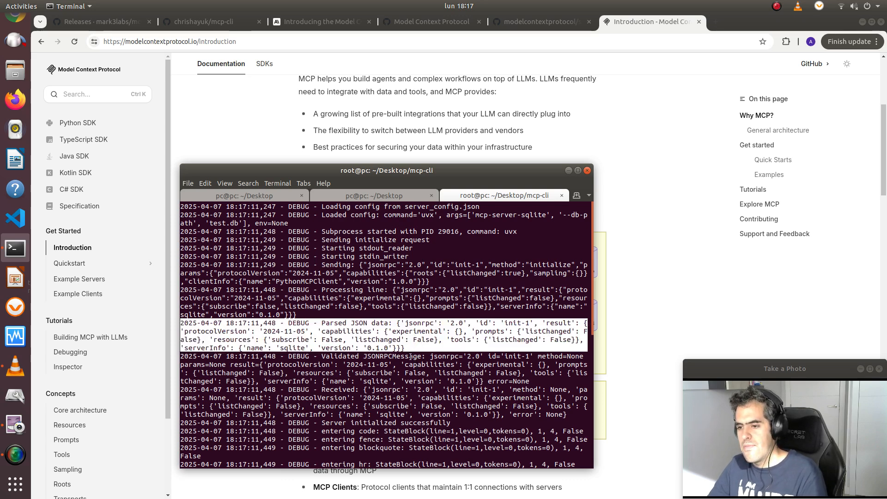
Scroll the debug output down to the Interactive MCP Command-Line Tool welcome prompt.
scroll("down", 3)
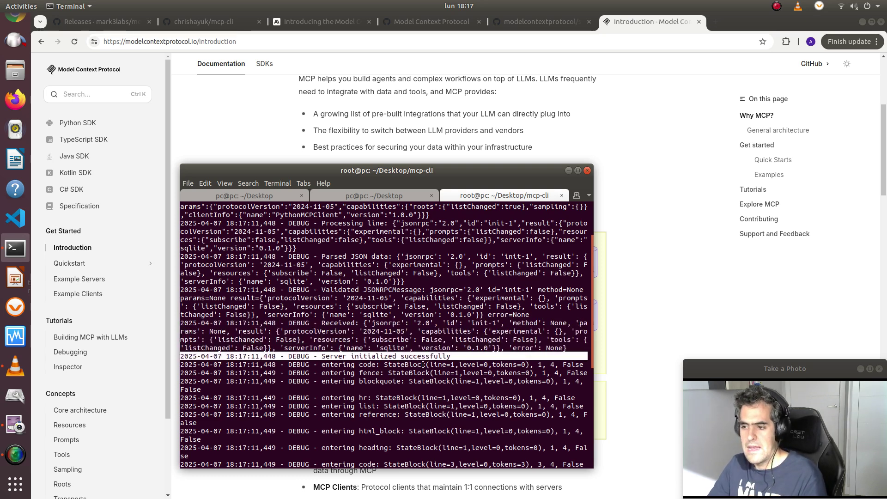
scroll("down", 3)
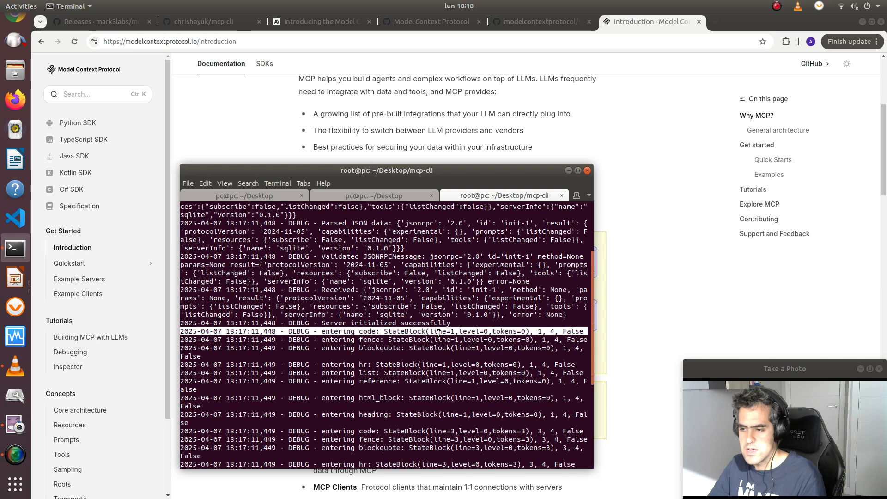
scroll("down", 3)
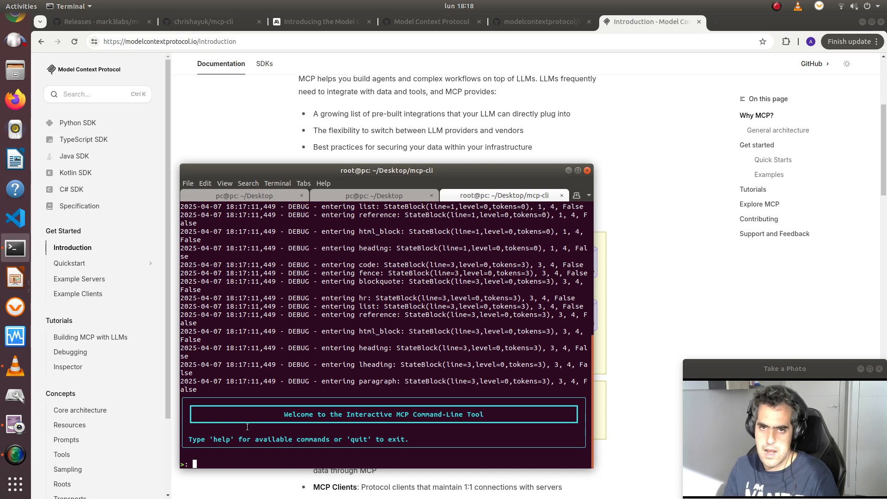
Run 'help' to list the commands (ping, list-tools, chat), then clear a stray 'l'.
type("help")
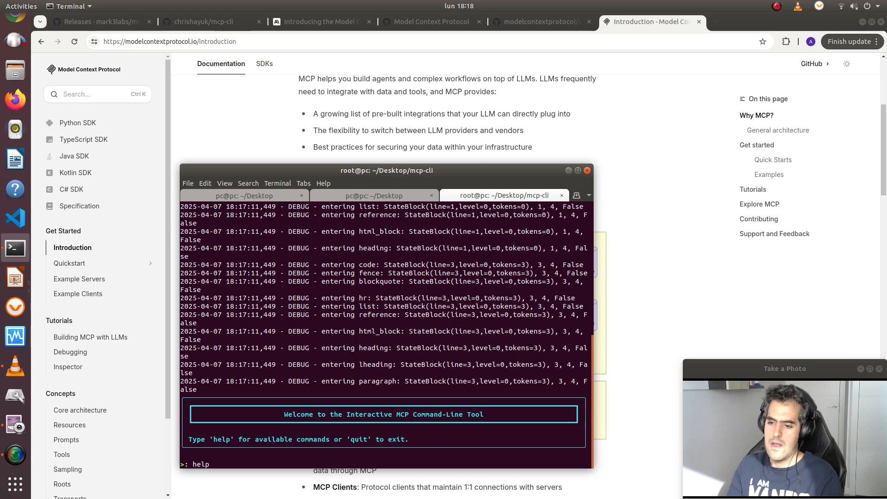
key("Return")
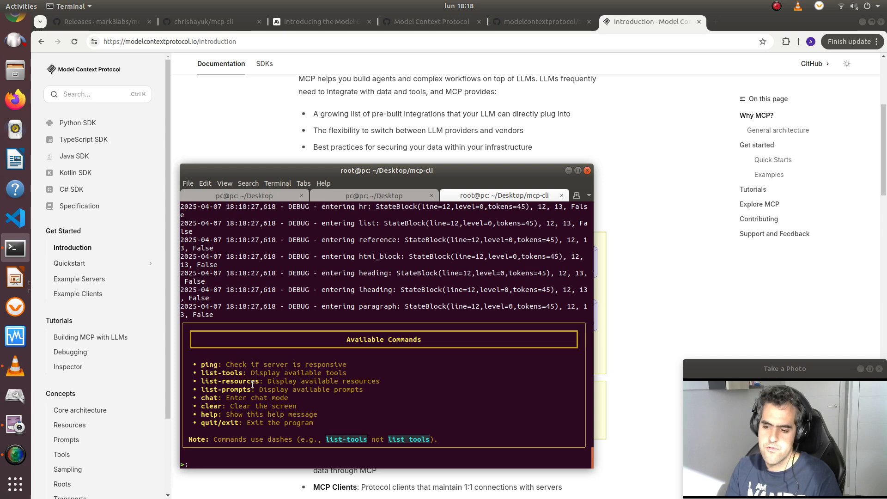
type("l")
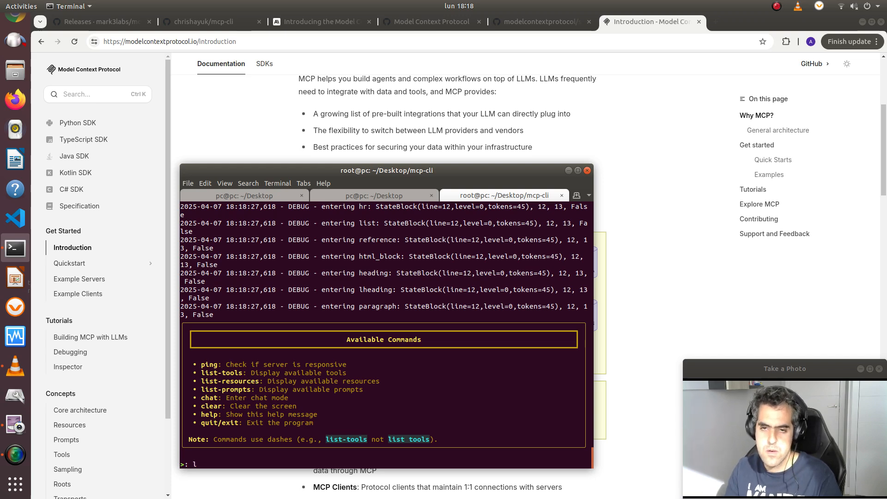
key("Backspace")
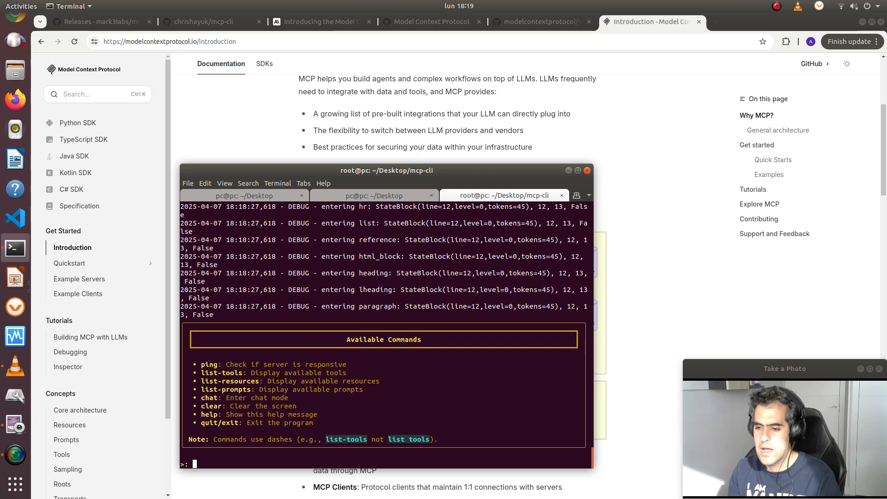
Run 'chat' to fetch the sqlite tools such as read_query, write_query and list_tables.
type("chat")
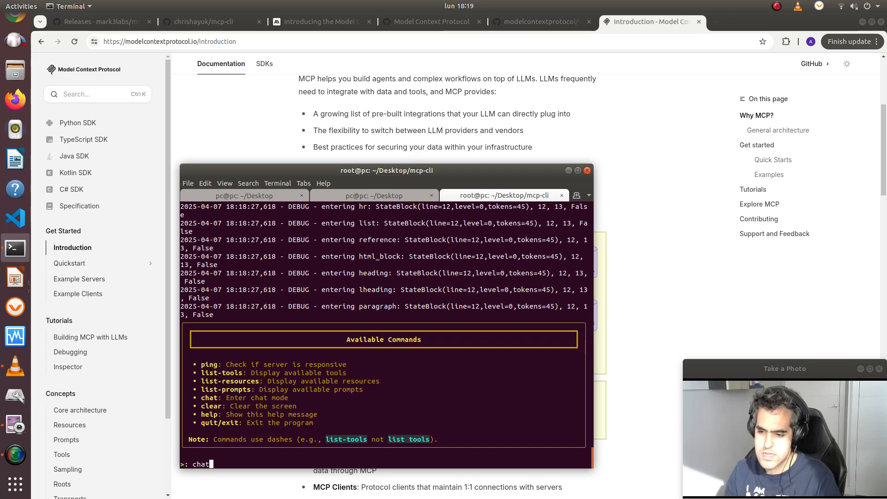
key("Return")
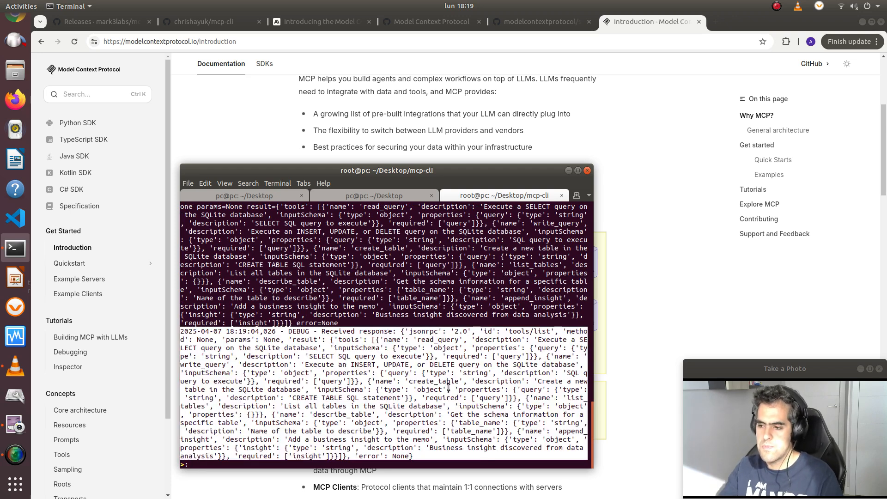
scroll("down", 3)
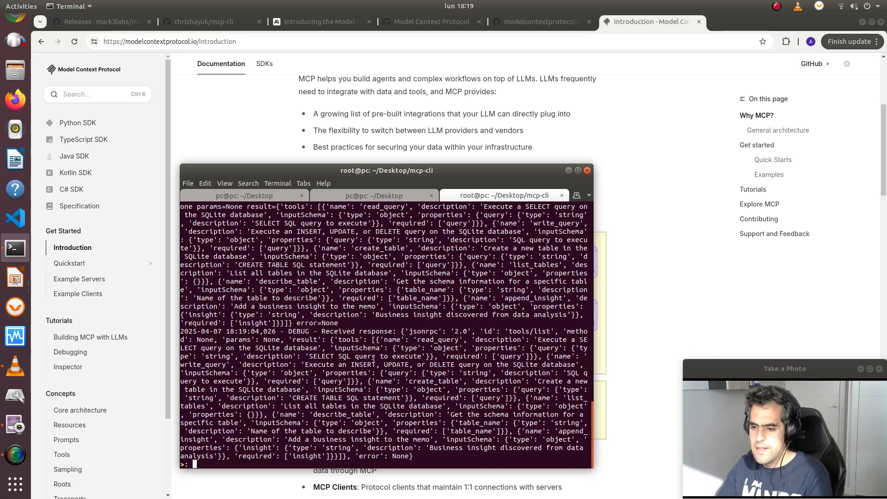
Ask the mcp-cli assistant 'which tables are there' and get back products and tasks.
type("hj")
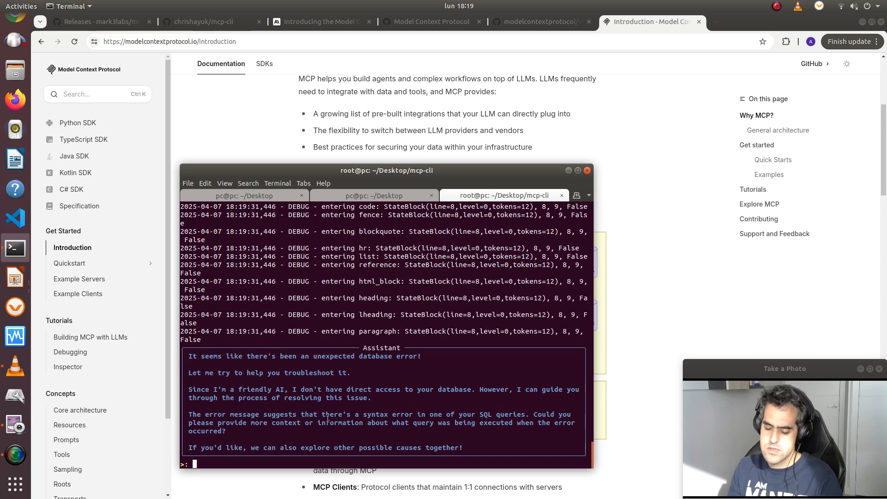
type("which")
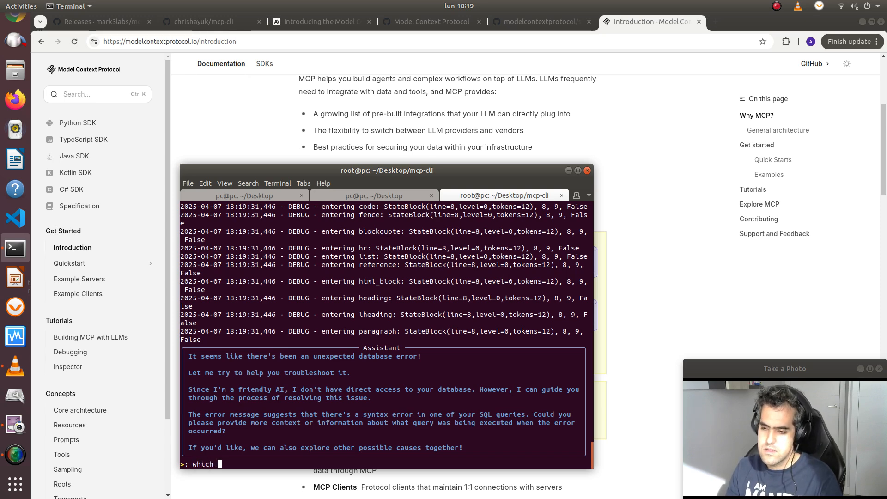
type("tables are ther")
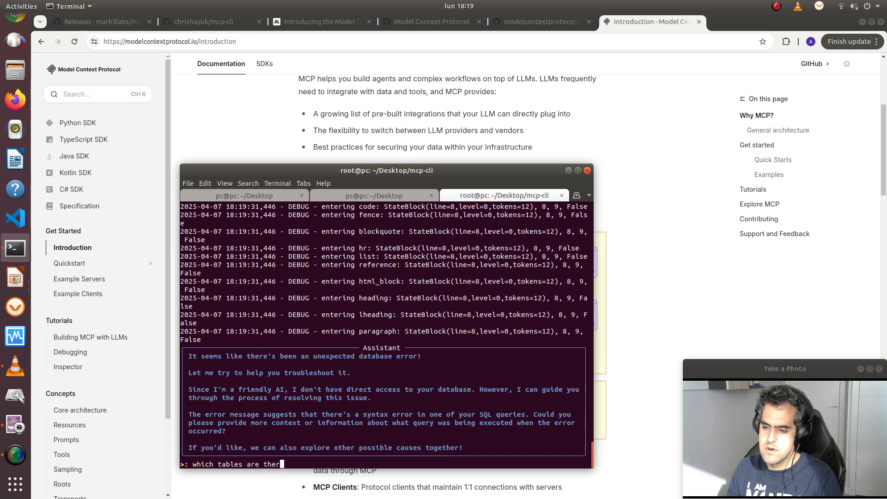
key("Return")
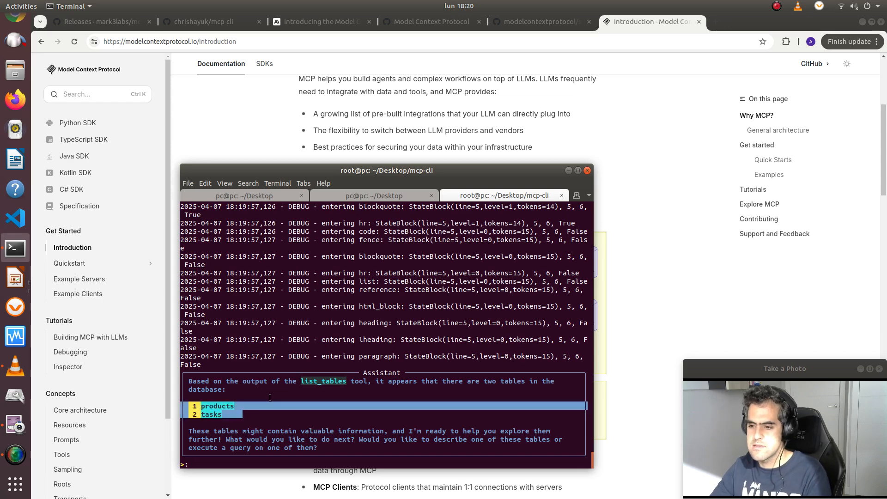
Ask 'which are the products' and get the twenty products with IDs, names and prices.
type("w")
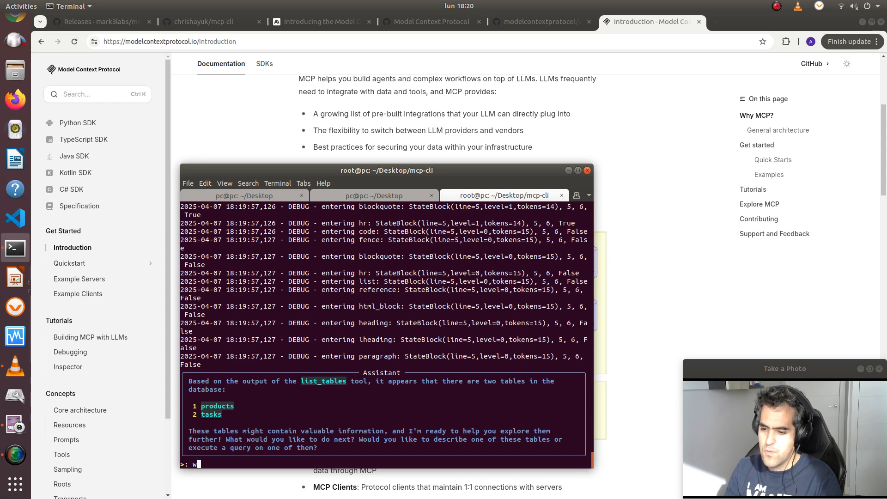
type("hich are the p")
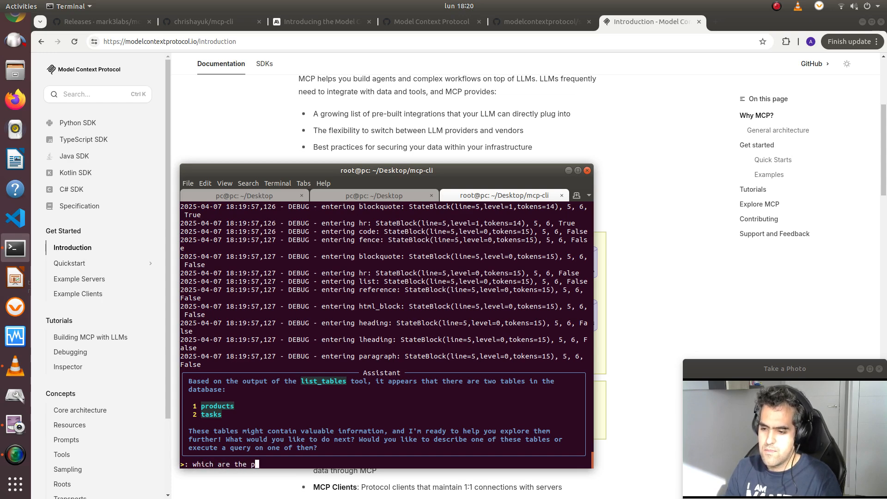
key("Return")
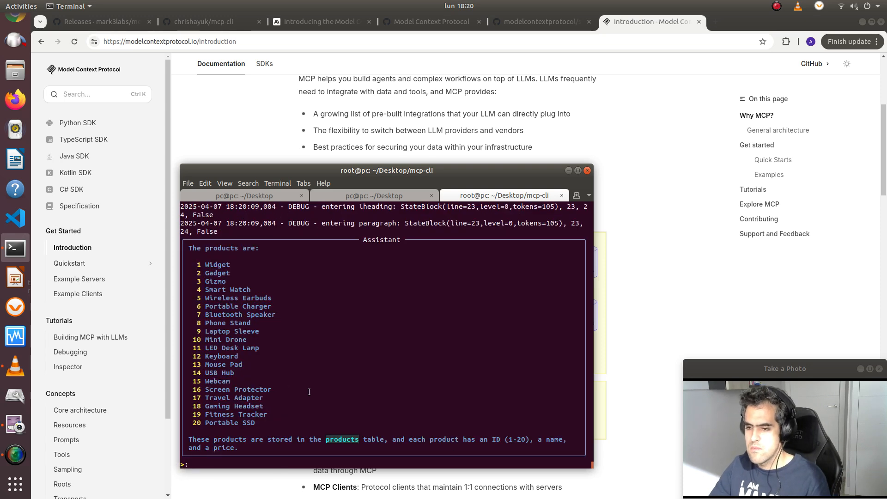
mouse_move(329, 320)
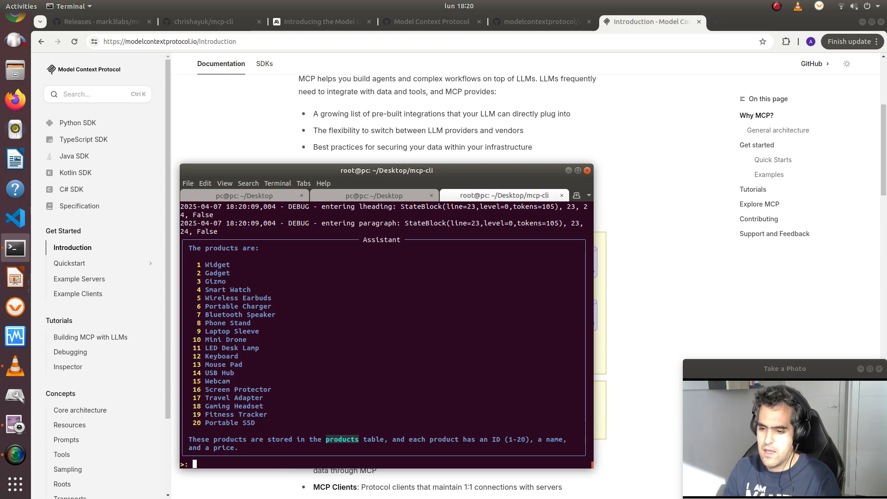
type("which are the")
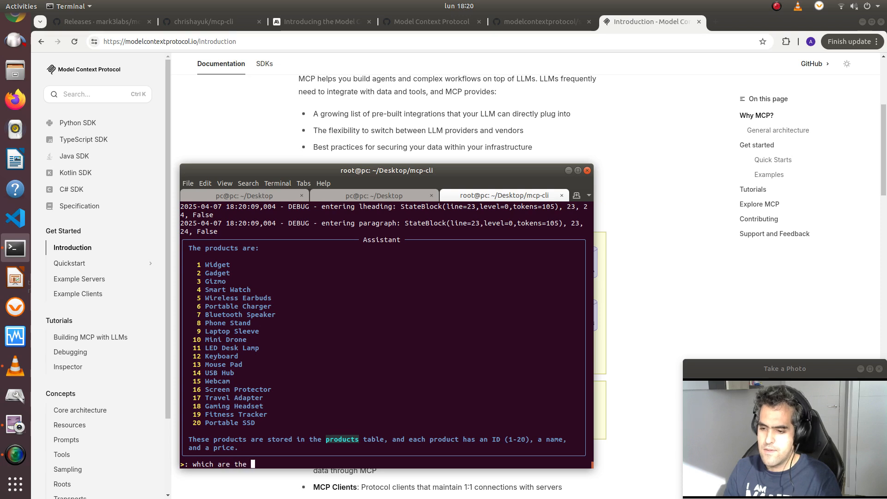
Ask which data each product has to learn its fields.
type("dat")
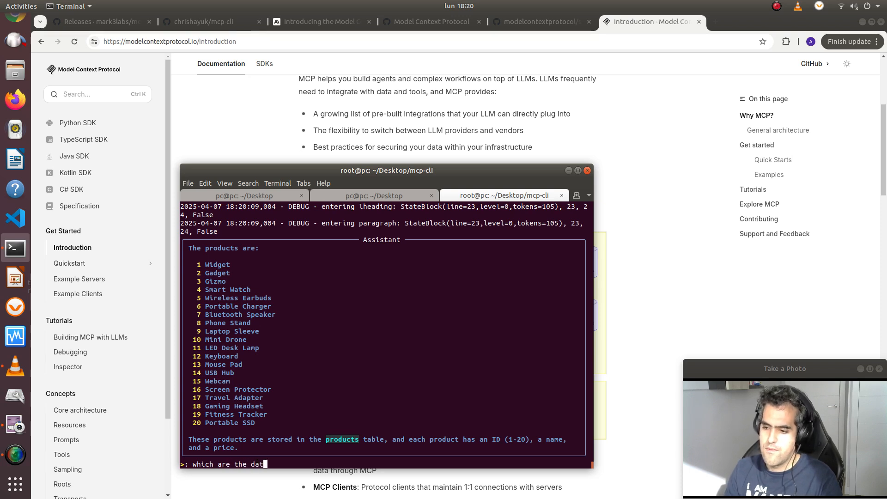
type("a of each p")
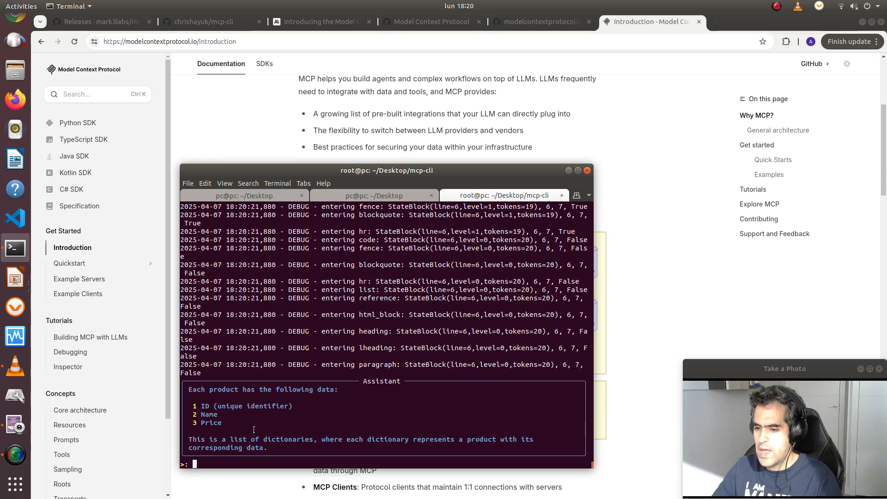
Ask 'please order the products from cheaper to more expensive' and get the sorted price list.
type("p")
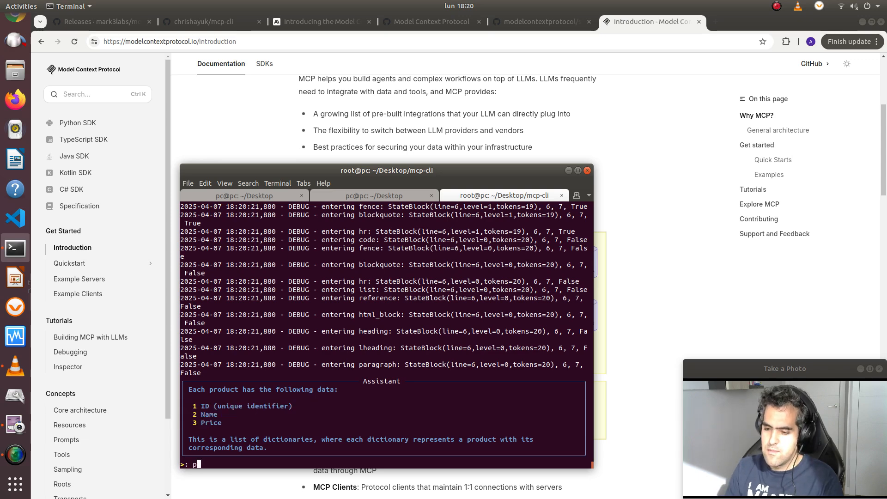
type("lease order")
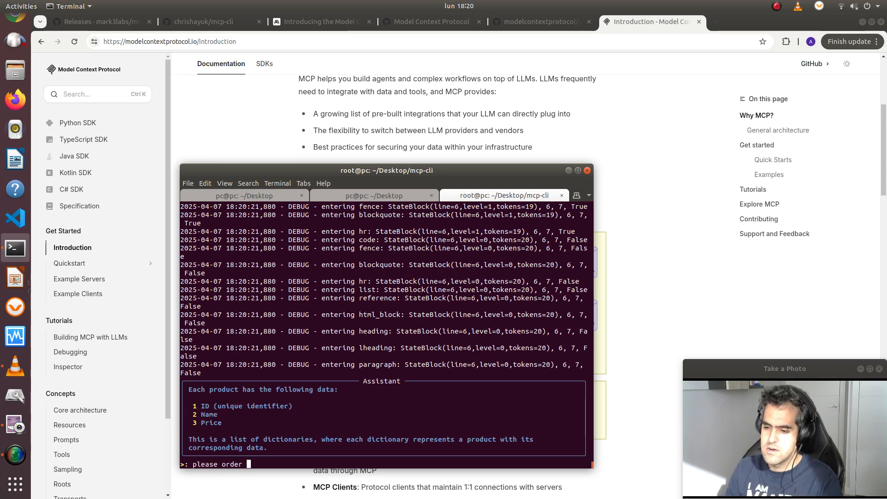
type("the product")
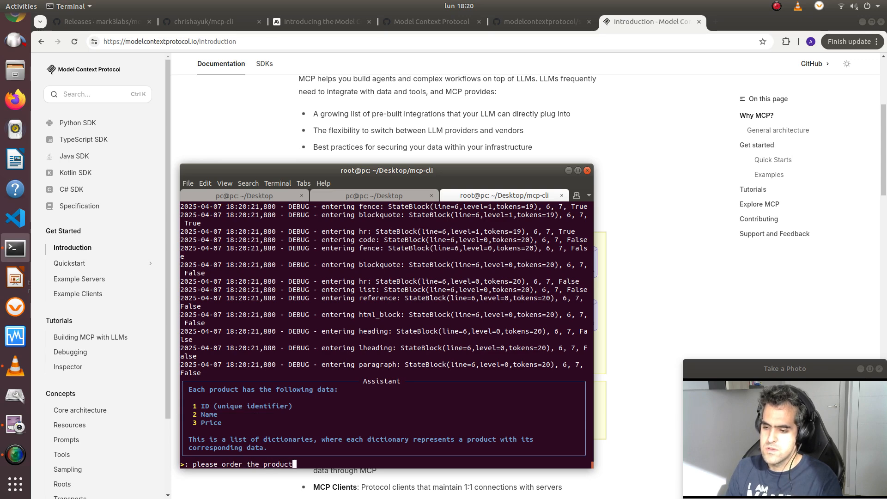
type("s from")
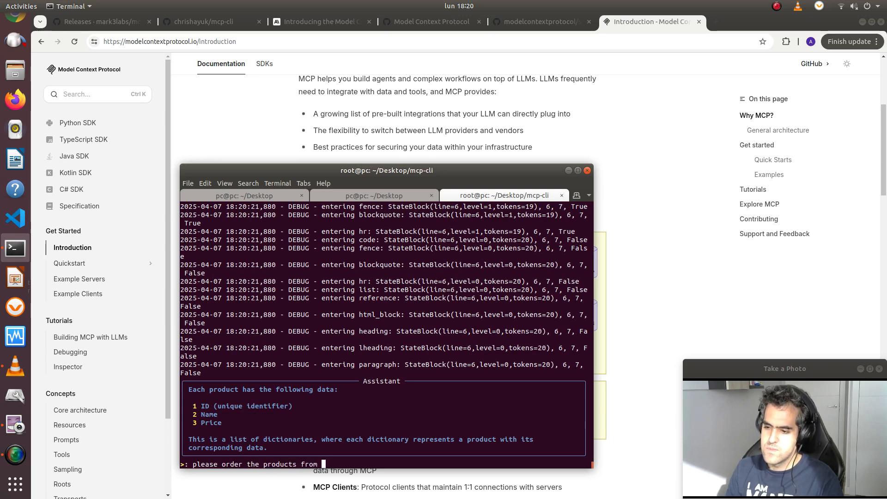
type("cheap")
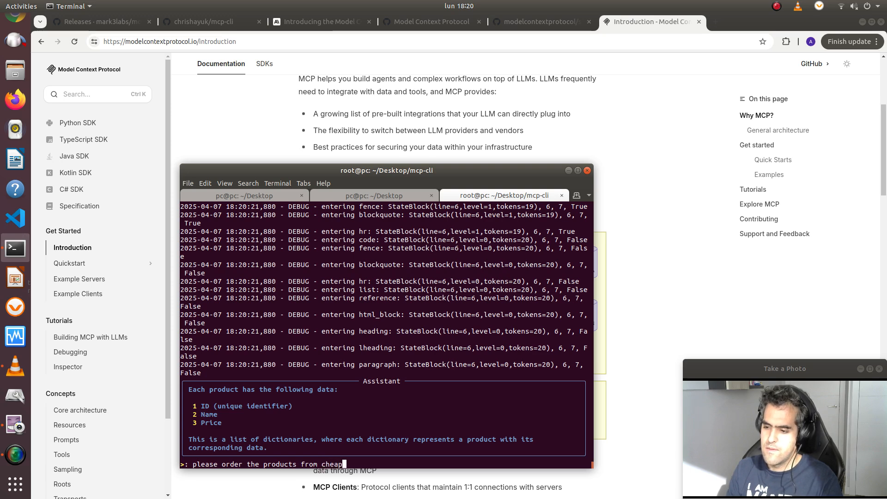
type("er to more")
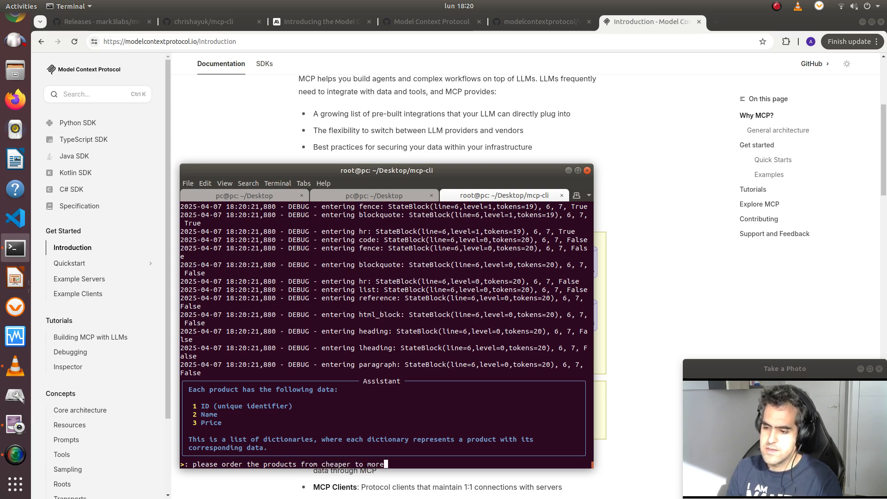
key("Return")
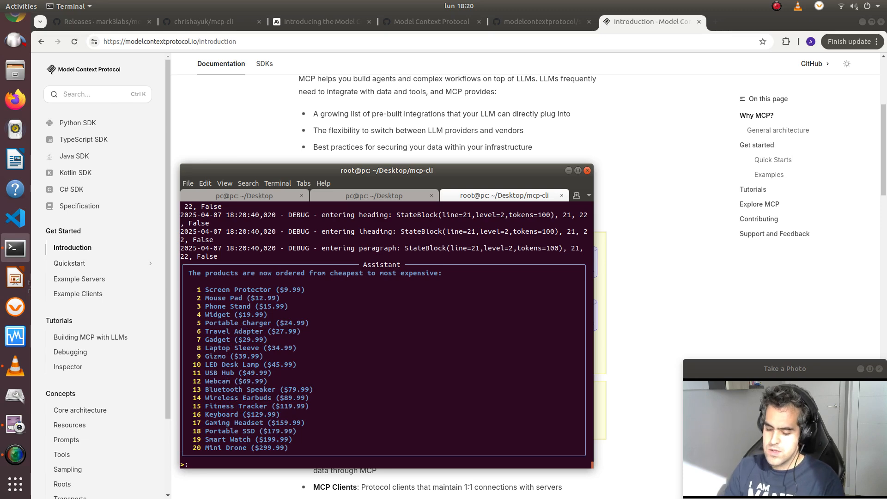
Ask for the tasks table's contents and highlight the code column description in the reply.
type("which are the contents")
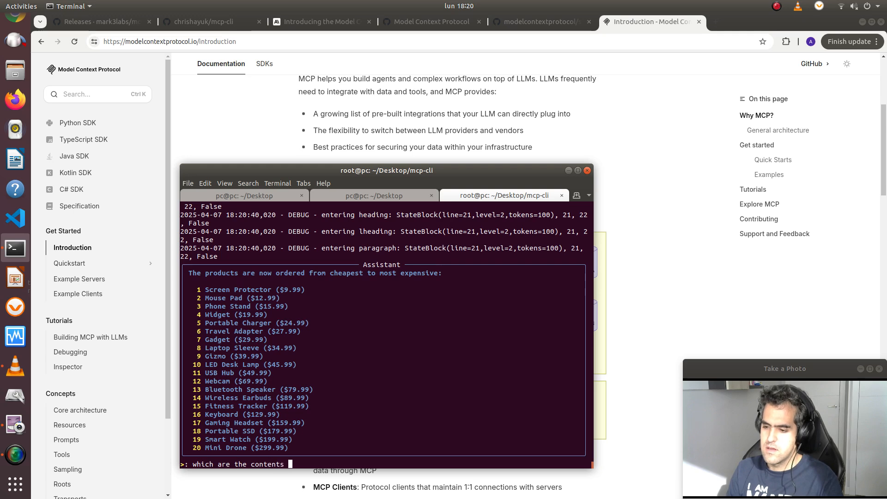
type("of the")
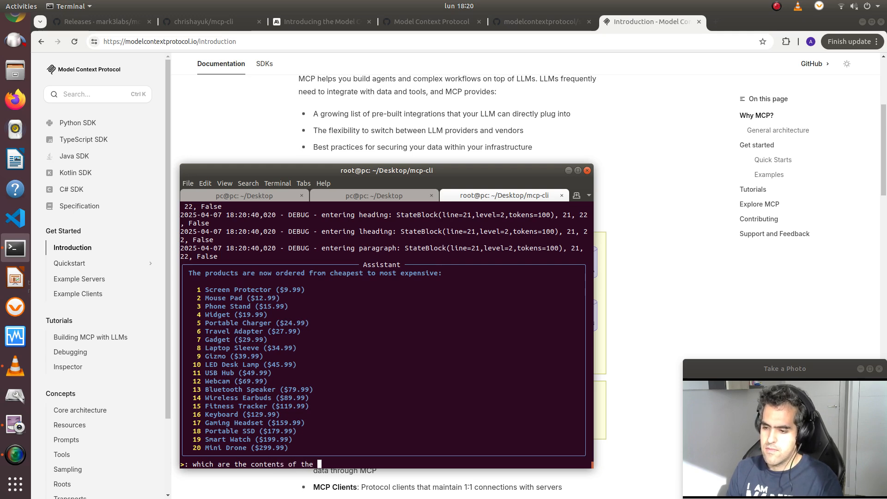
key("Return")
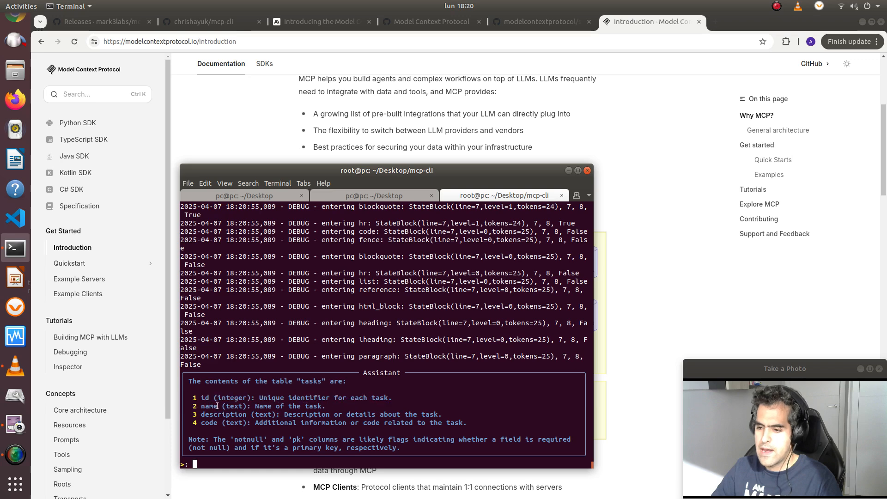
double_click(262, 414)
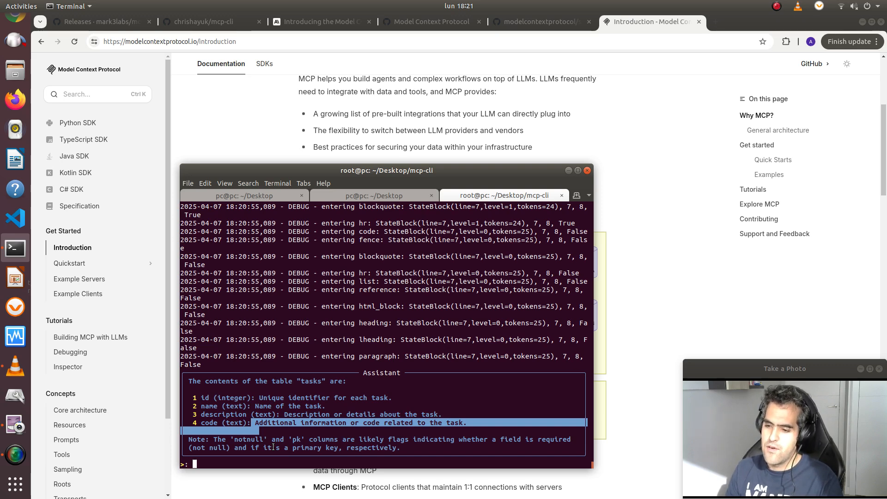
Ask which tasks exist in the tasks table.
type("which")
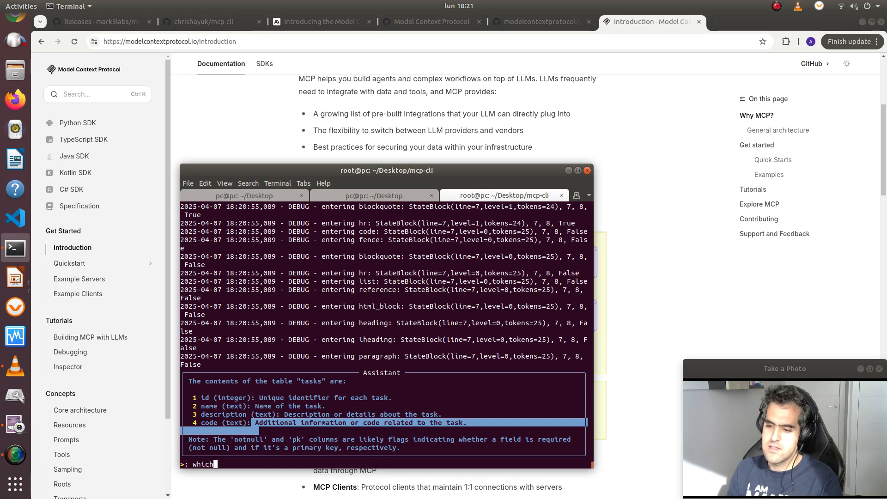
type("task")
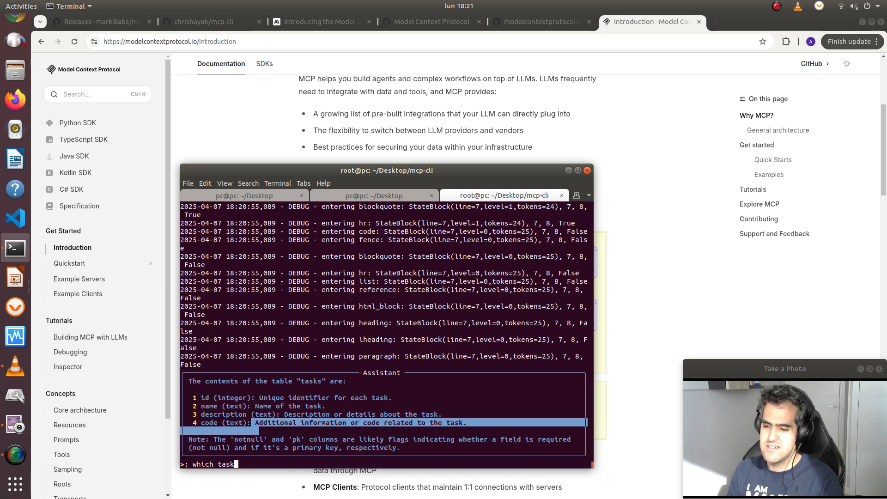
key("Return")
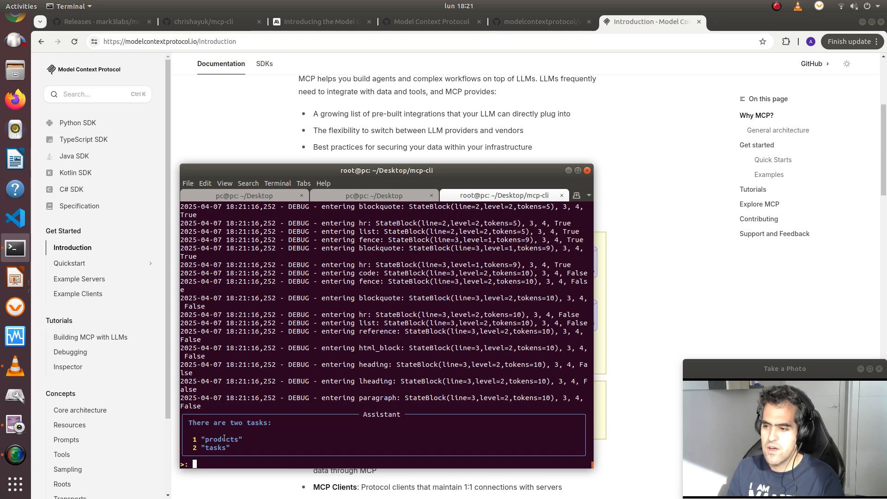
Ask 'what is the content of the tasks table?' and get an empty SELECT * FROM tasks result.
type("what is th")
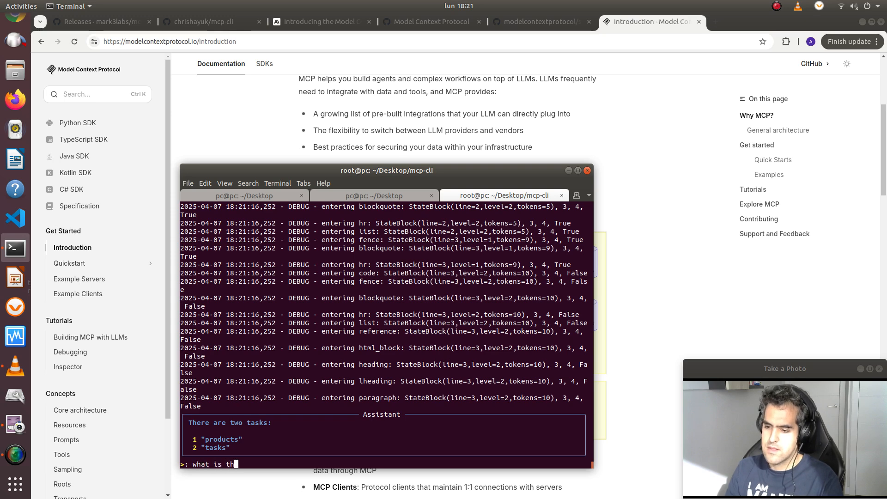
type("e content of t")
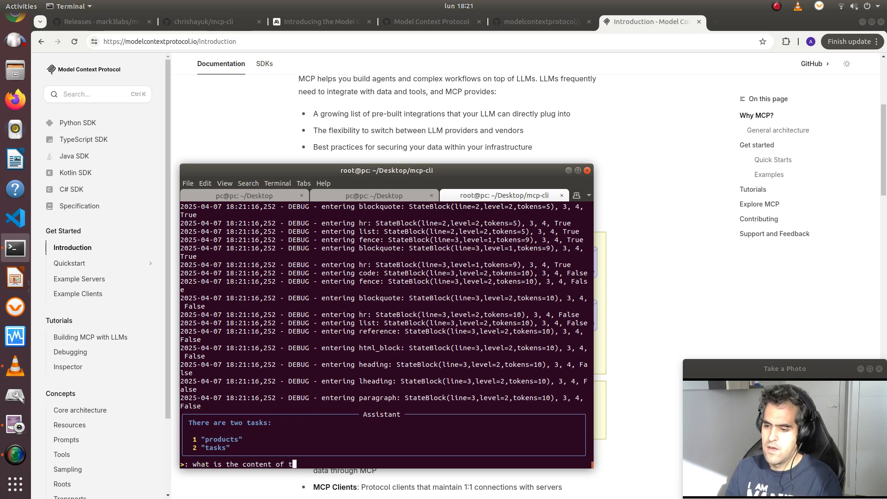
type("he tasks table?")
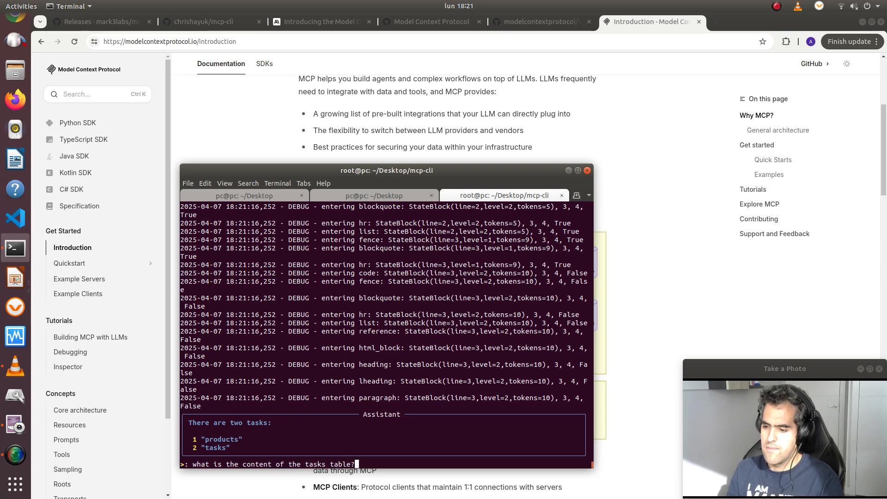
key("Return")
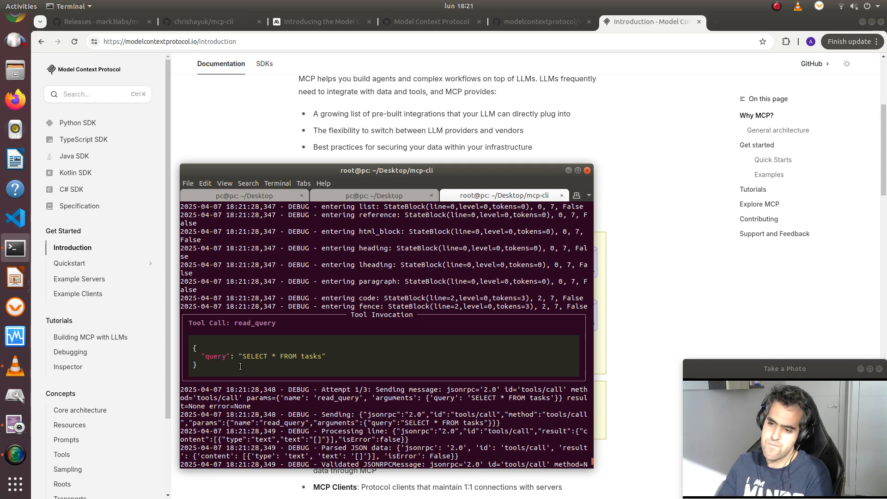
mouse_move(146, 387)
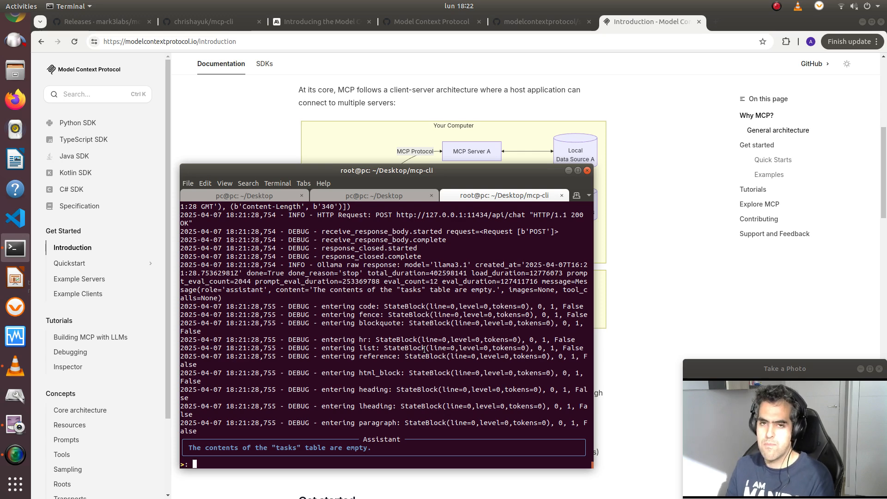
mouse_move(398, 77)
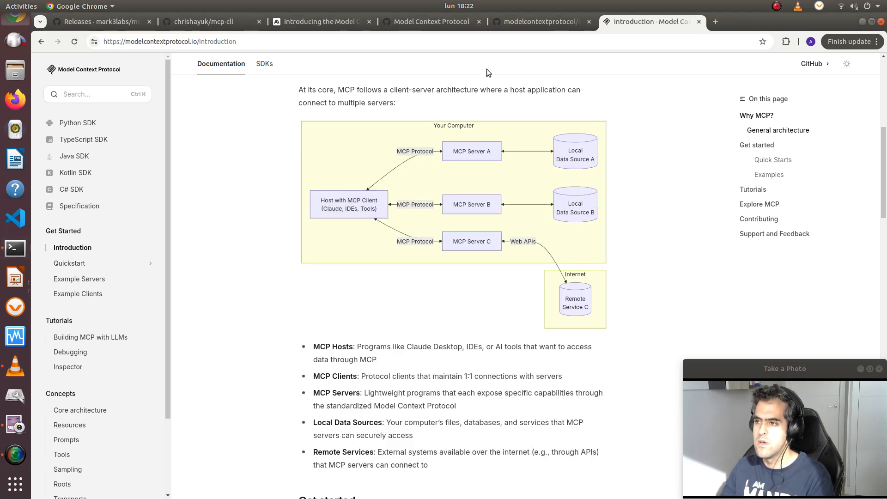
Scroll through the servers README's reference, official and community server lists, then bring up mcphost.
left_click(538, 21)
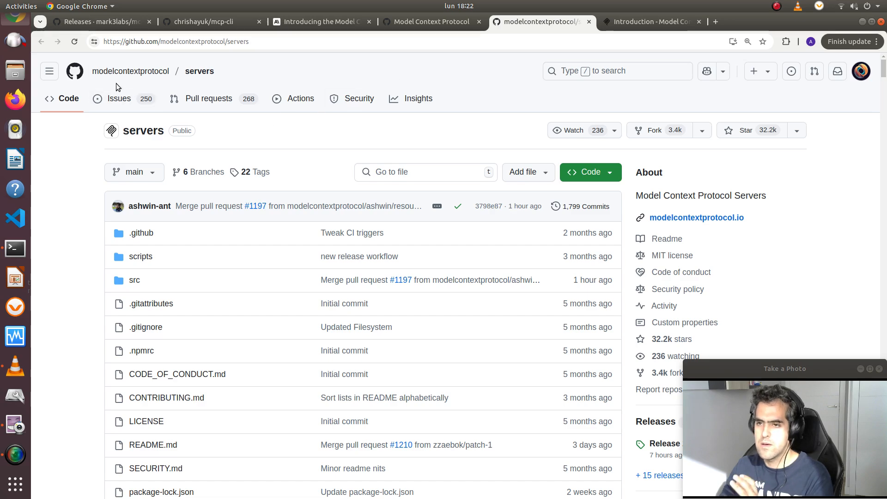
scroll("down", 3)
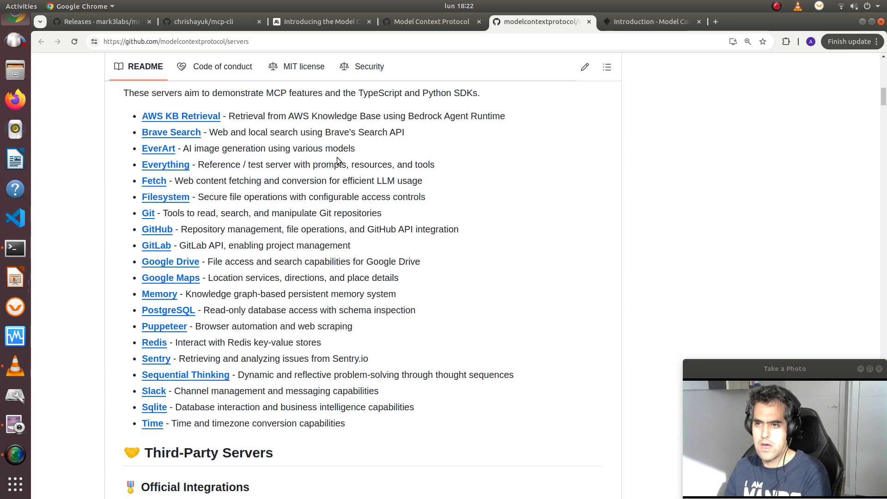
mouse_move(411, 177)
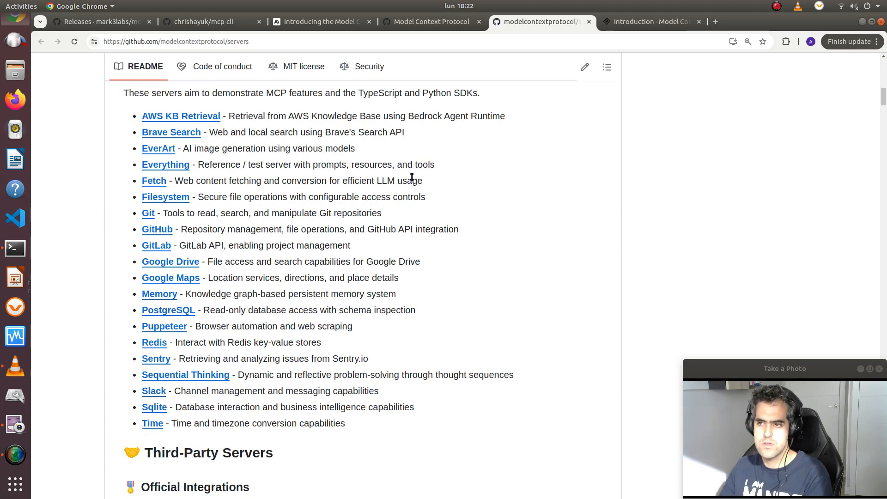
mouse_move(425, 189)
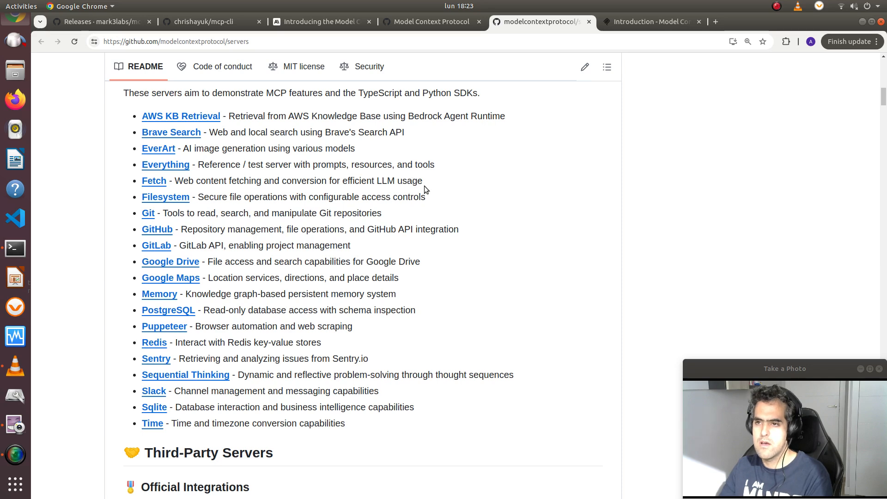
scroll("down", 3)
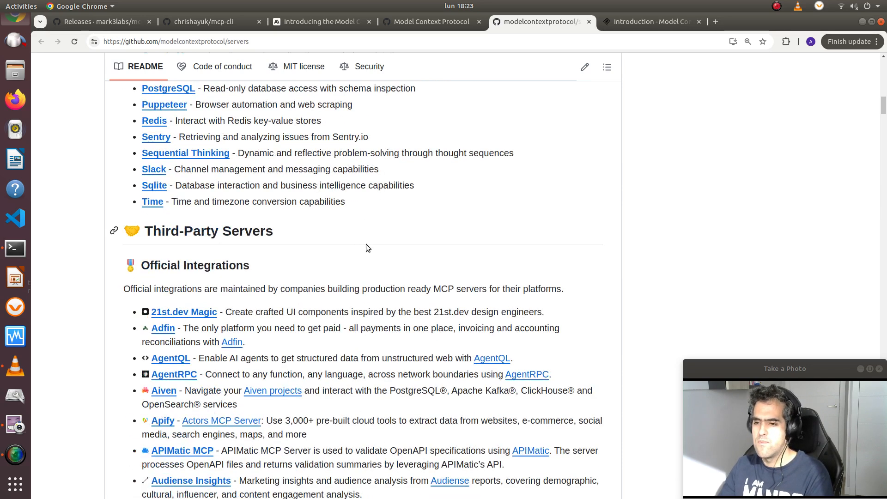
scroll("down", 3)
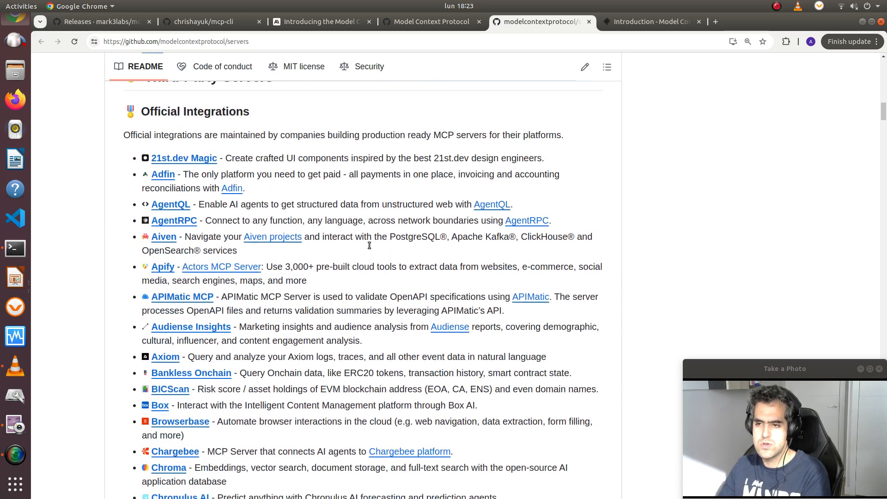
scroll("down", 3)
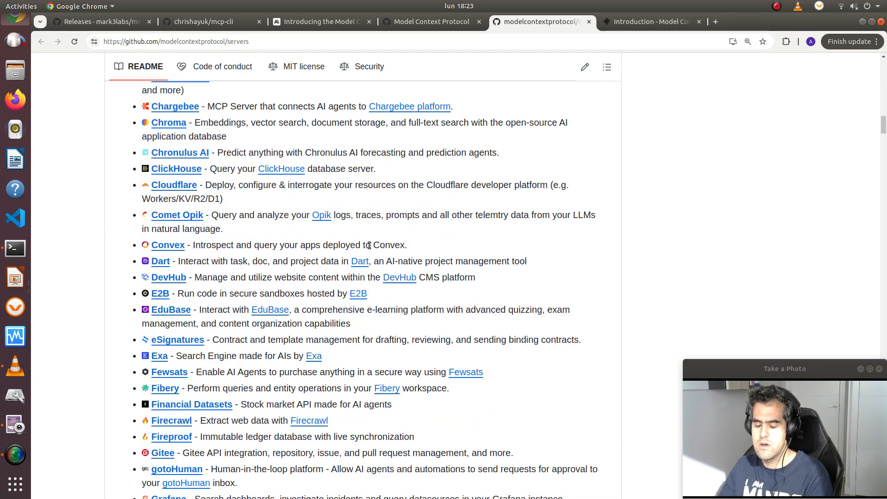
scroll("down", 3)
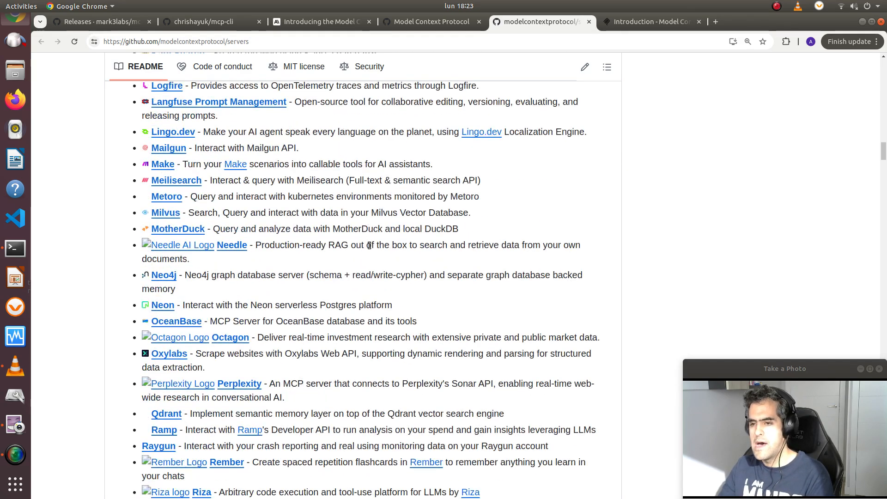
scroll("down", 3)
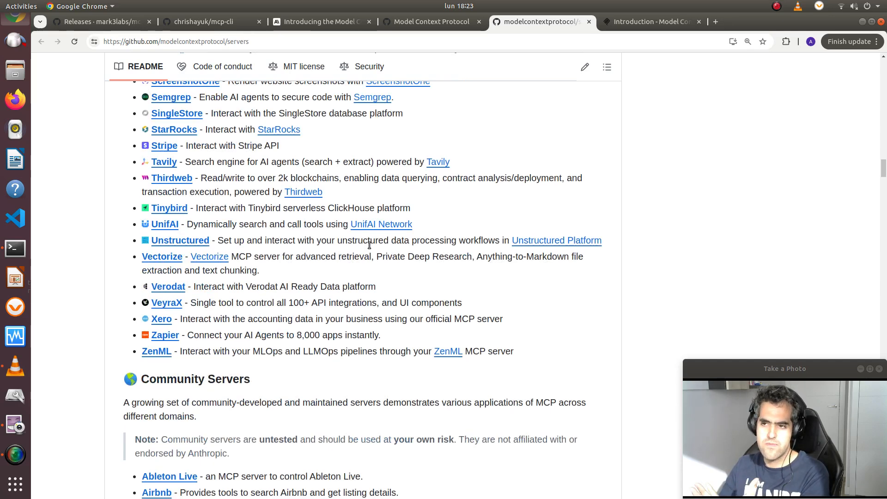
scroll("down", 3)
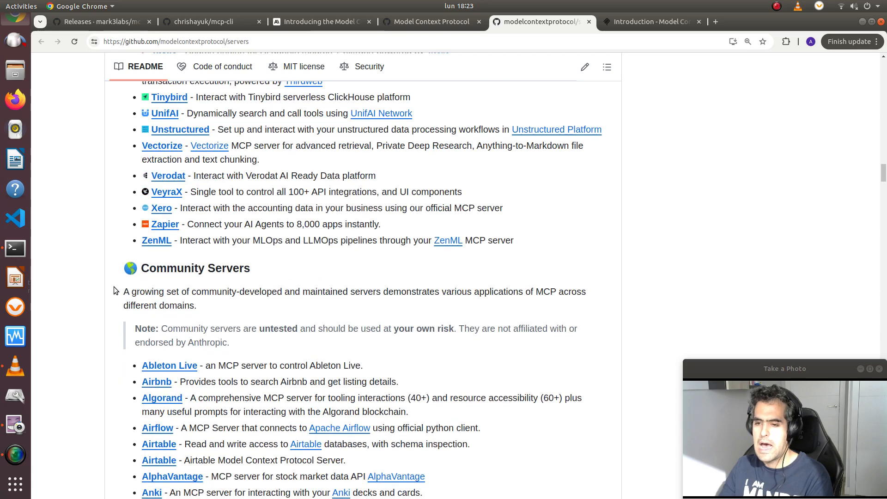
left_click(96, 22)
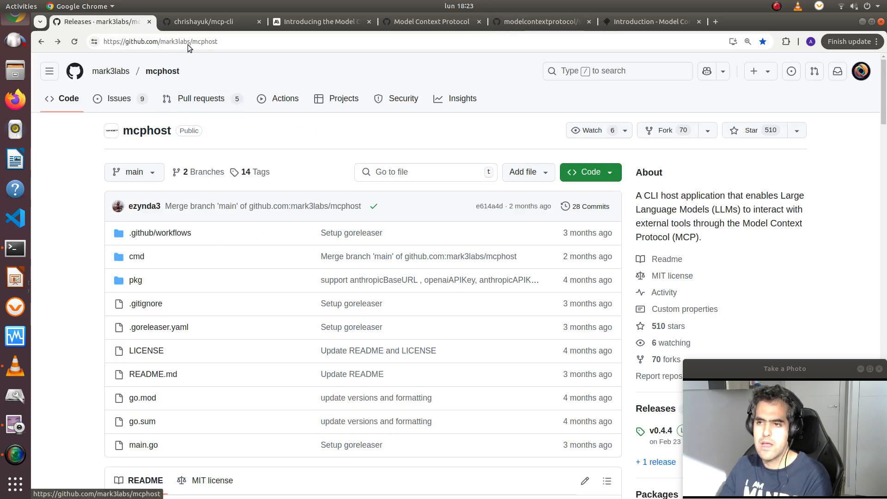
View the mcp-cli README's UV install steps, then bring the Ollama server log Terminal forward.
left_click(203, 22)
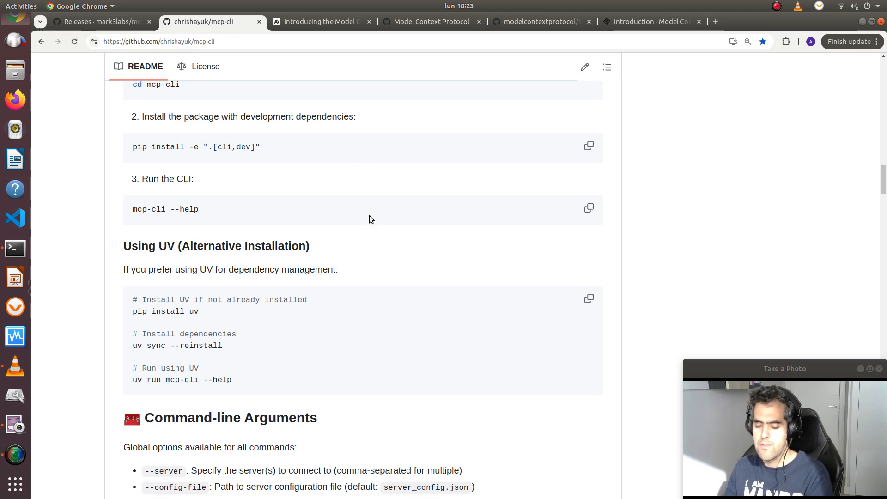
mouse_move(343, 318)
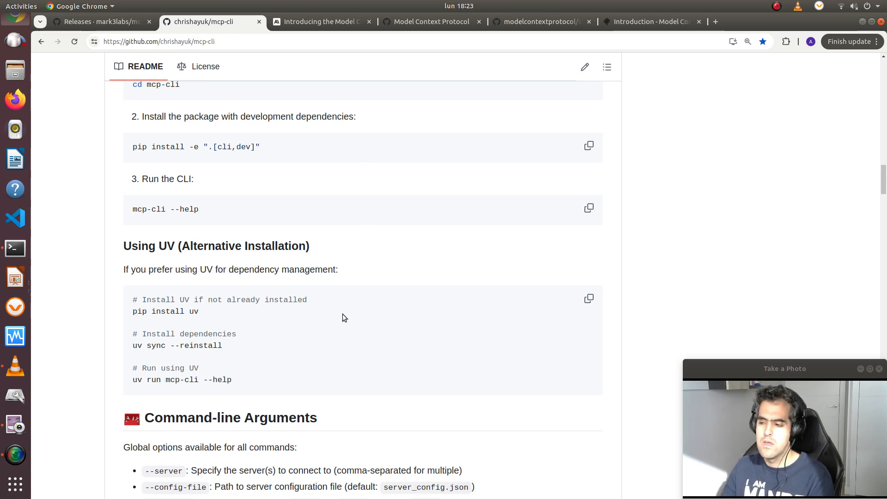
mouse_move(459, 291)
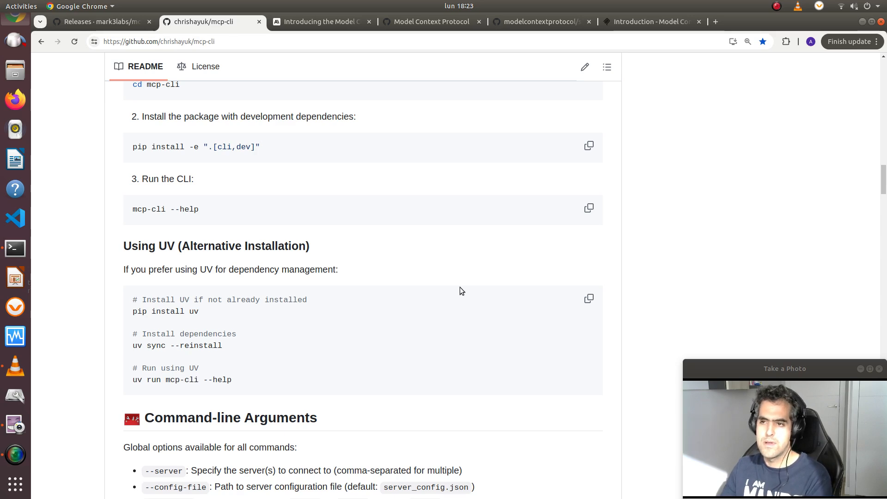
mouse_move(380, 276)
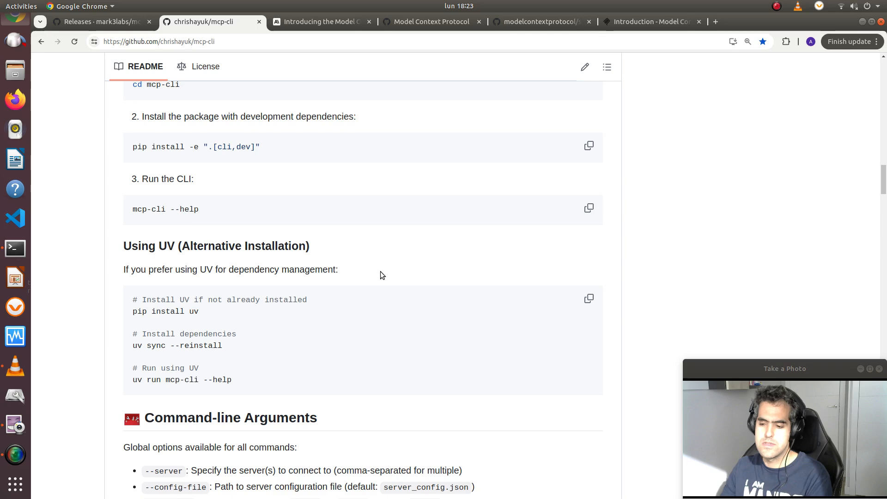
mouse_move(14, 277)
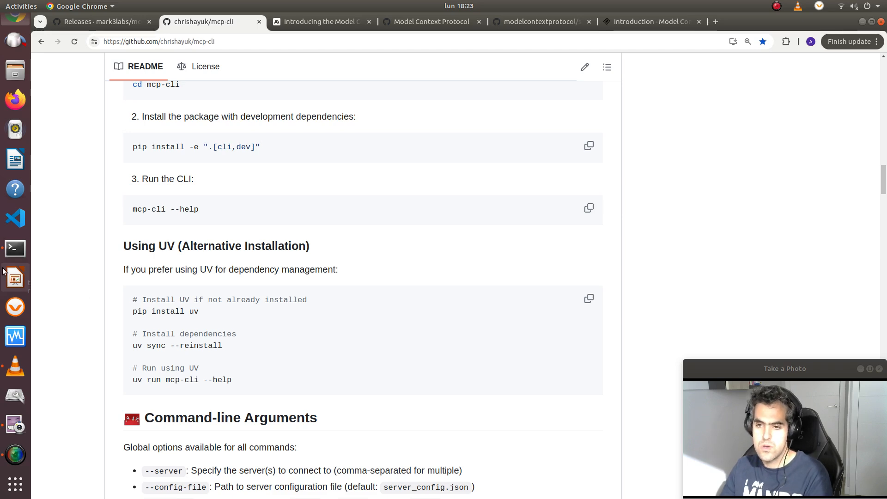
left_click(14, 248)
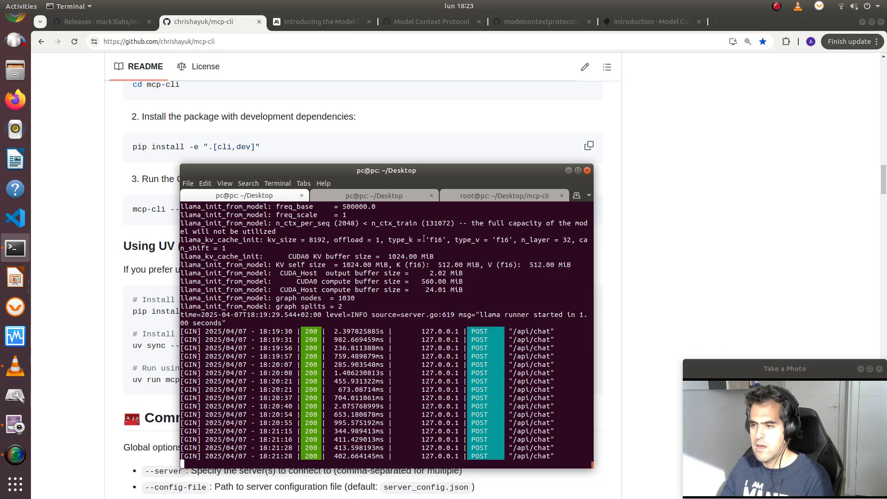
In the mcp-cli chat, ask to show the products cheaper than $20.
left_click(503, 195)
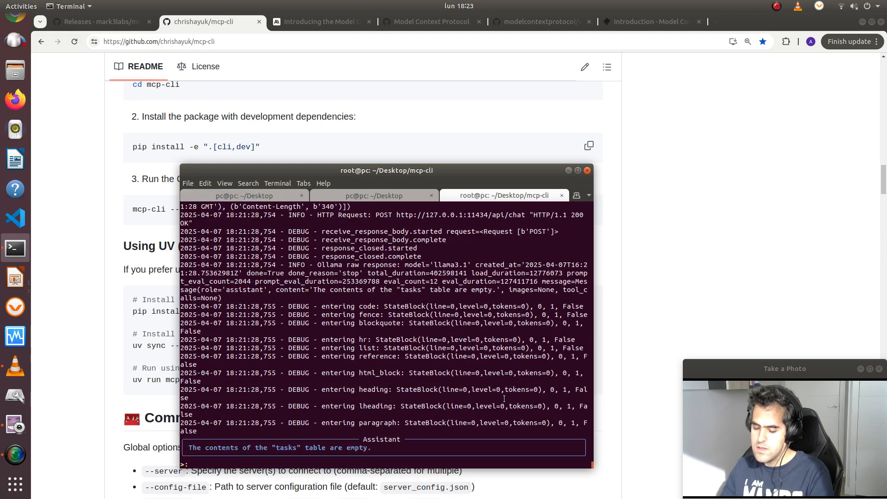
type("SH")
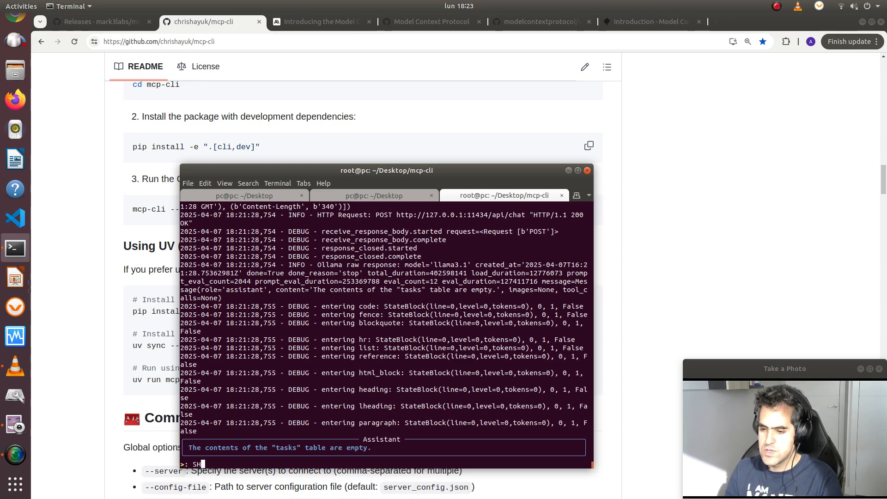
type("show")
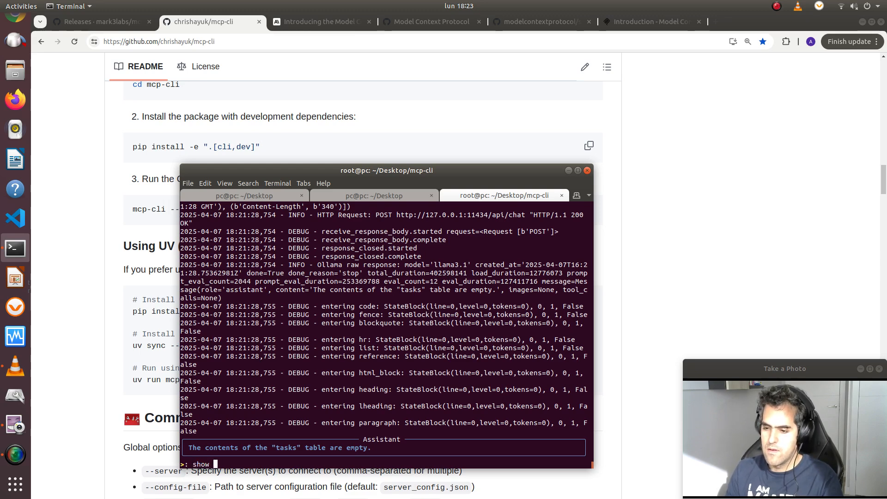
type("me the prodc")
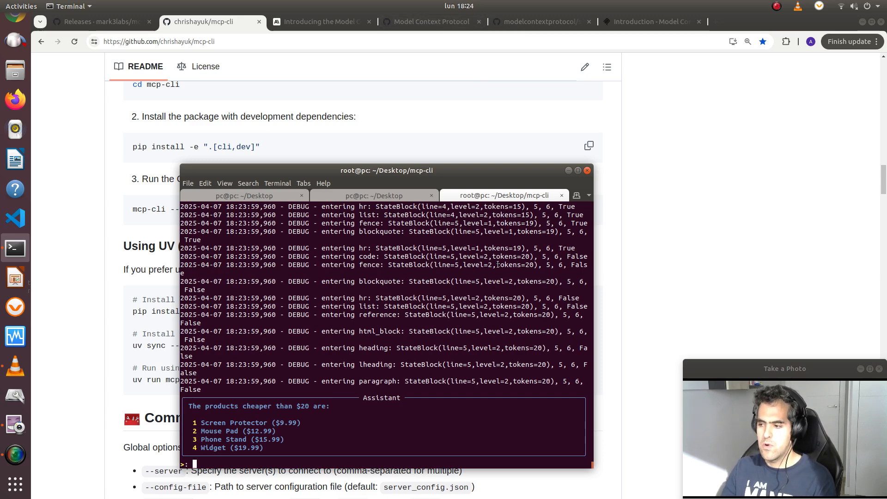
mouse_move(444, 389)
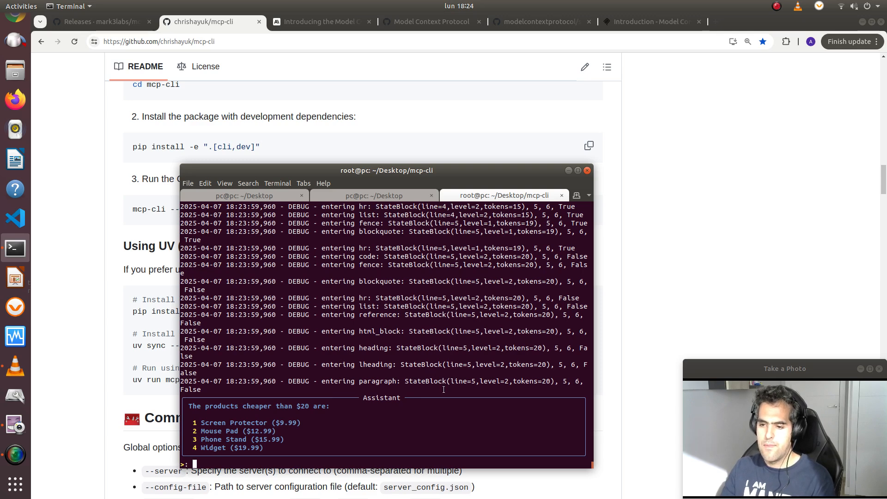